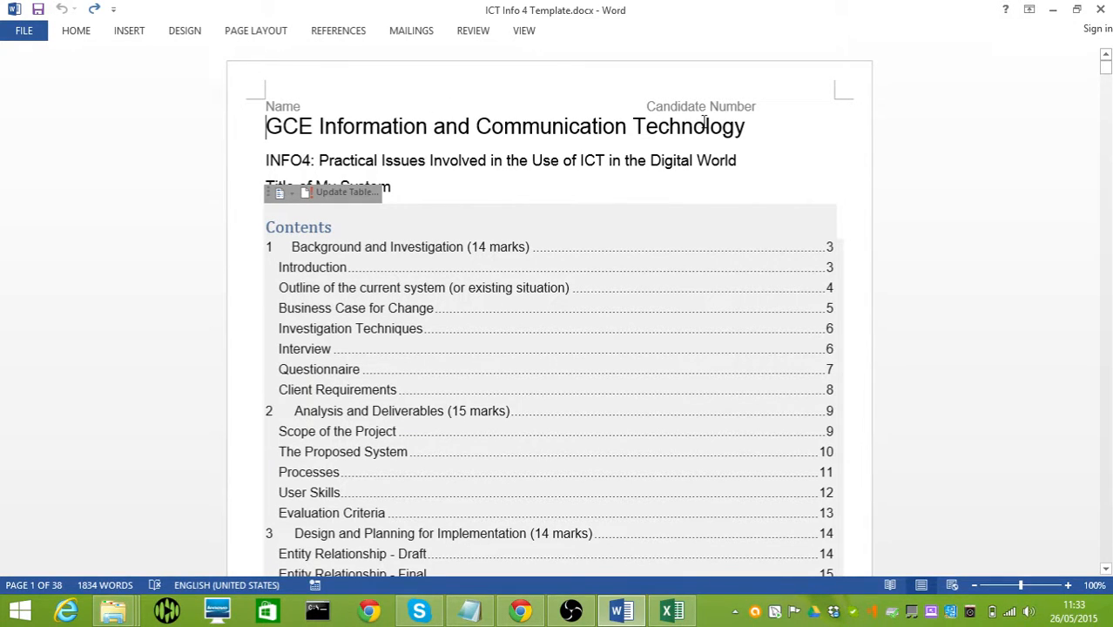
- Scroll from the Contents page down to the Project Report grid and section 1 Introduction table
scroll(down, 3)
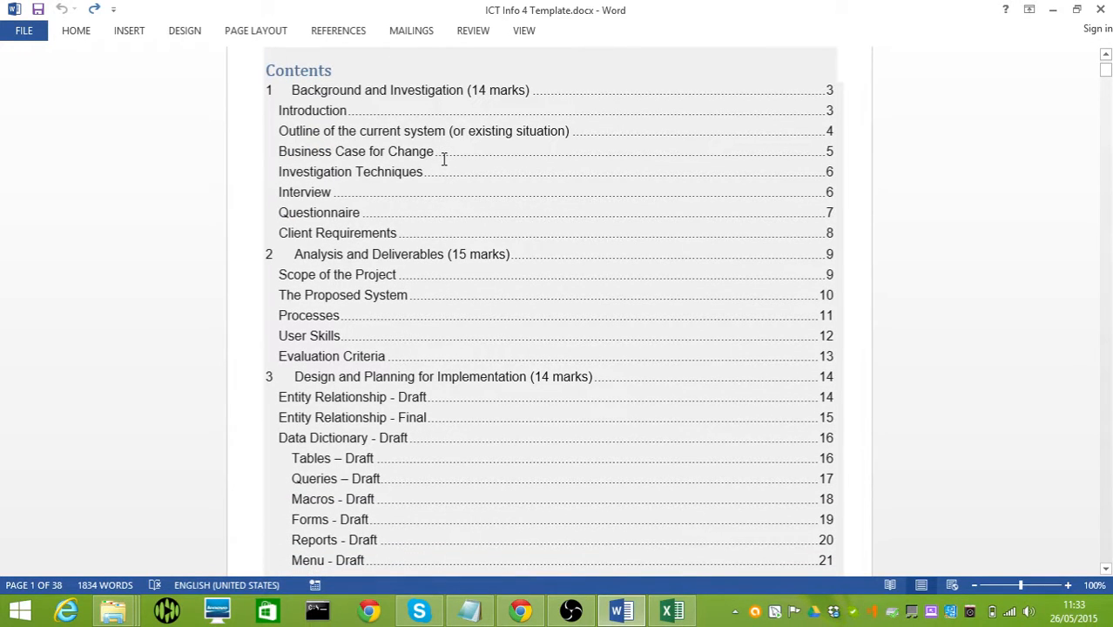
scroll(down, 3)
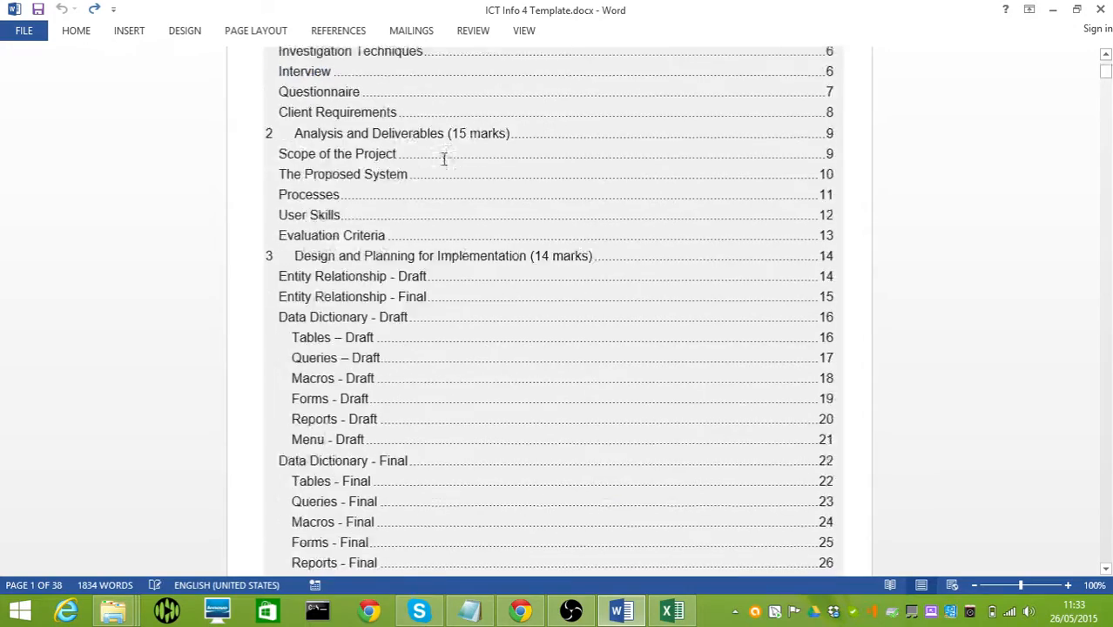
scroll(down, 3)
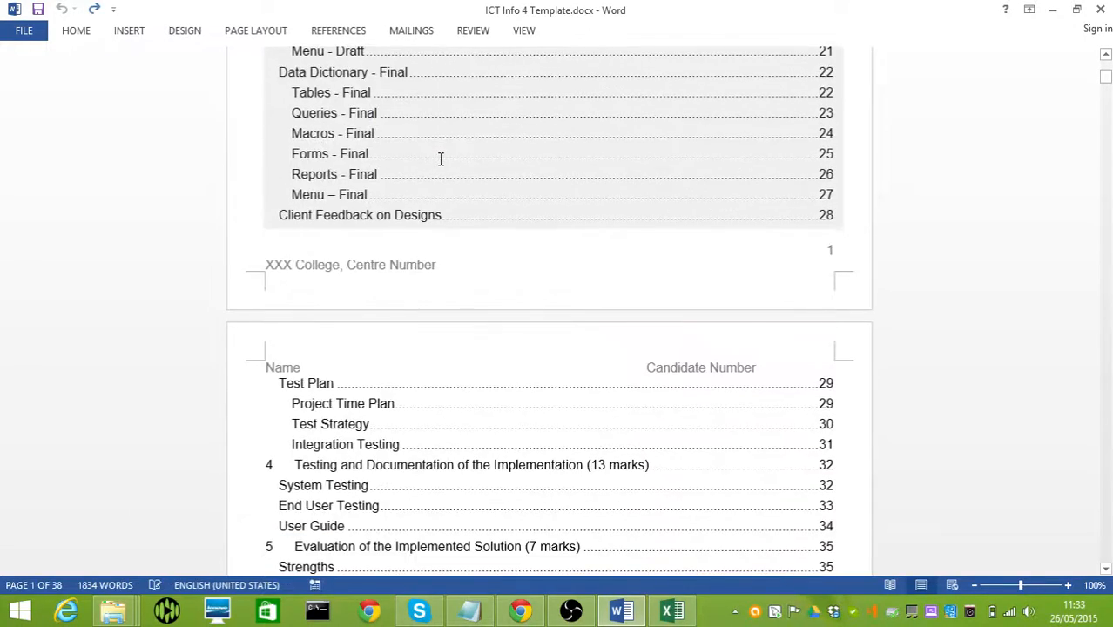
scroll(down, 3)
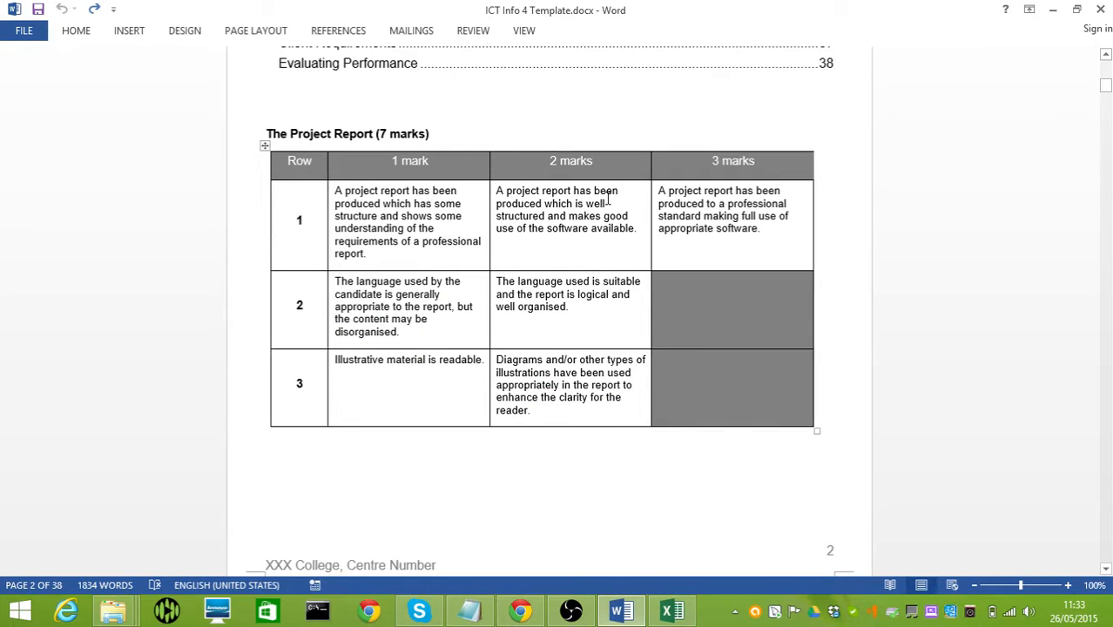
scroll(down, 3)
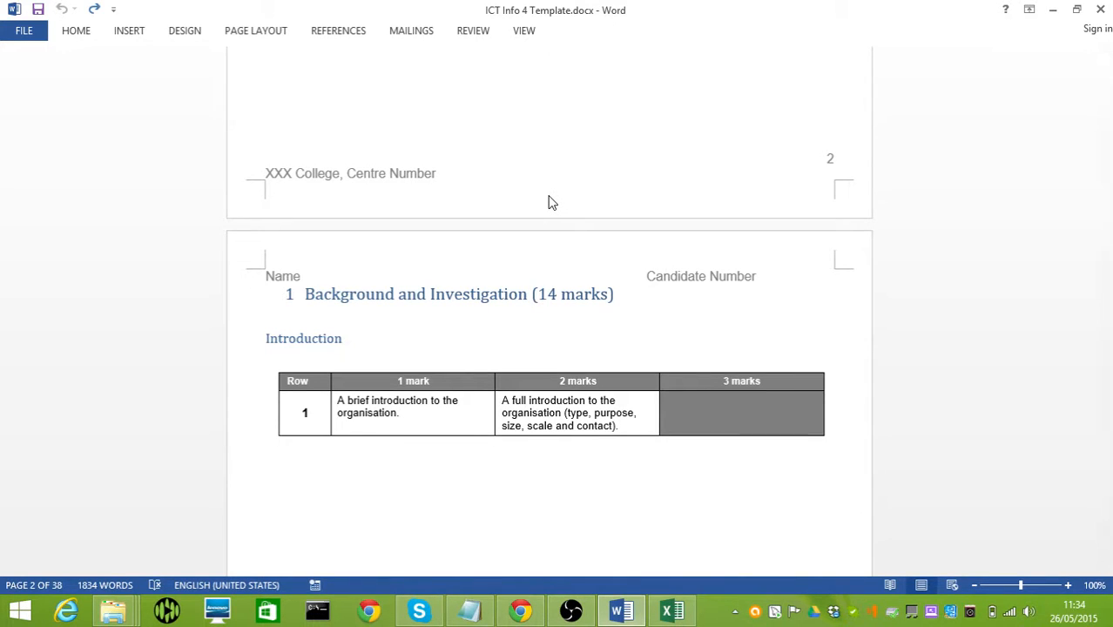
- Scroll past the Outline of the current system table to Business Case for Change, then bring up the marksheet workbook
scroll(down, 3)
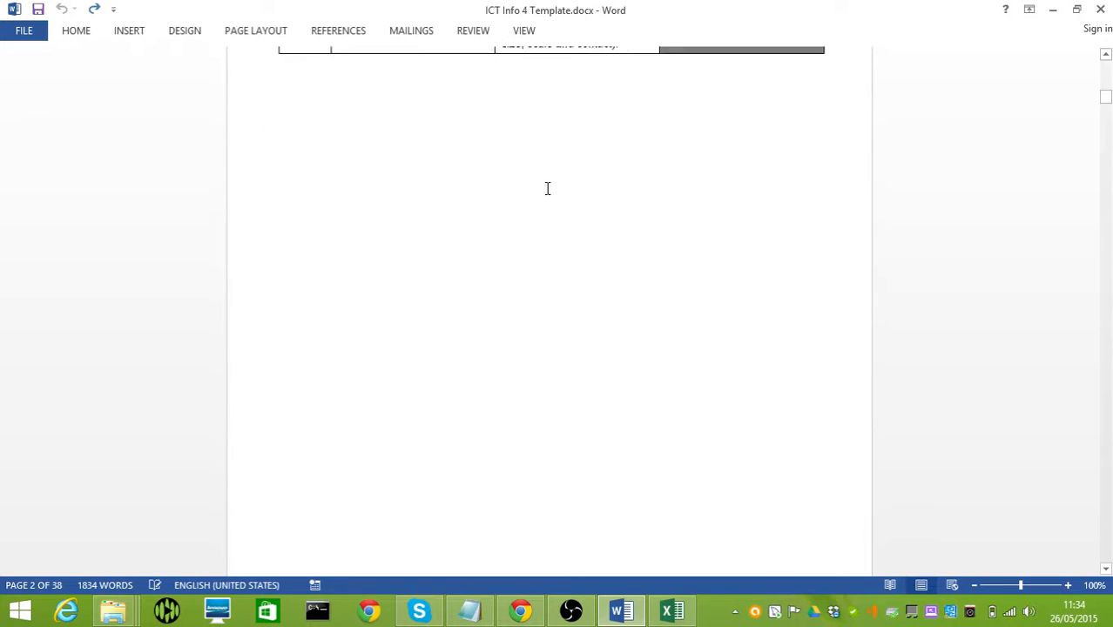
scroll(down, 3)
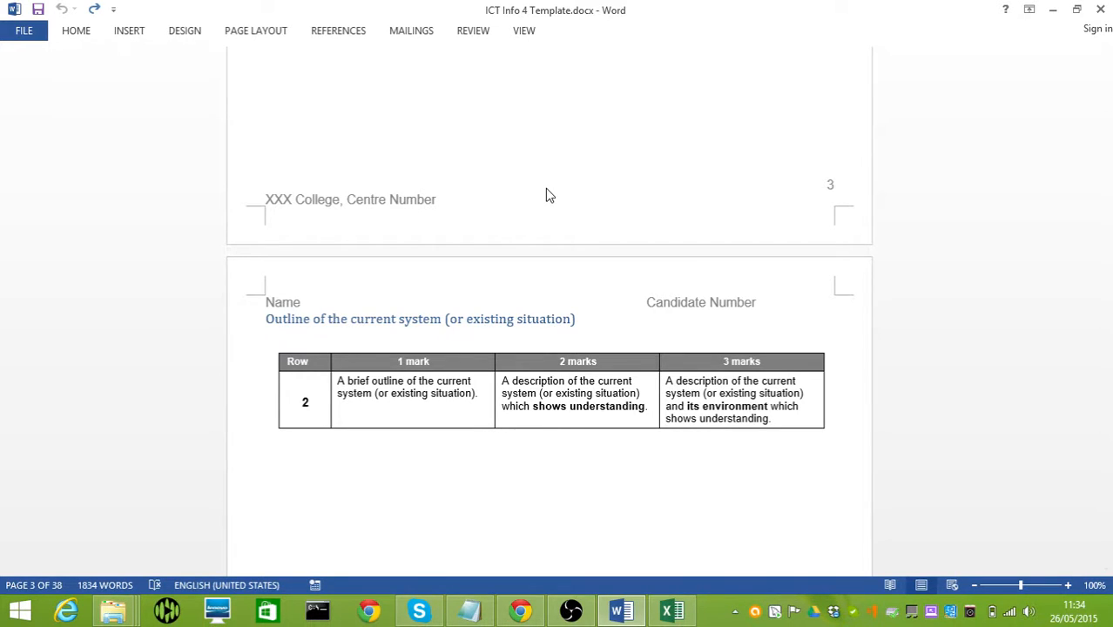
scroll(down, 3)
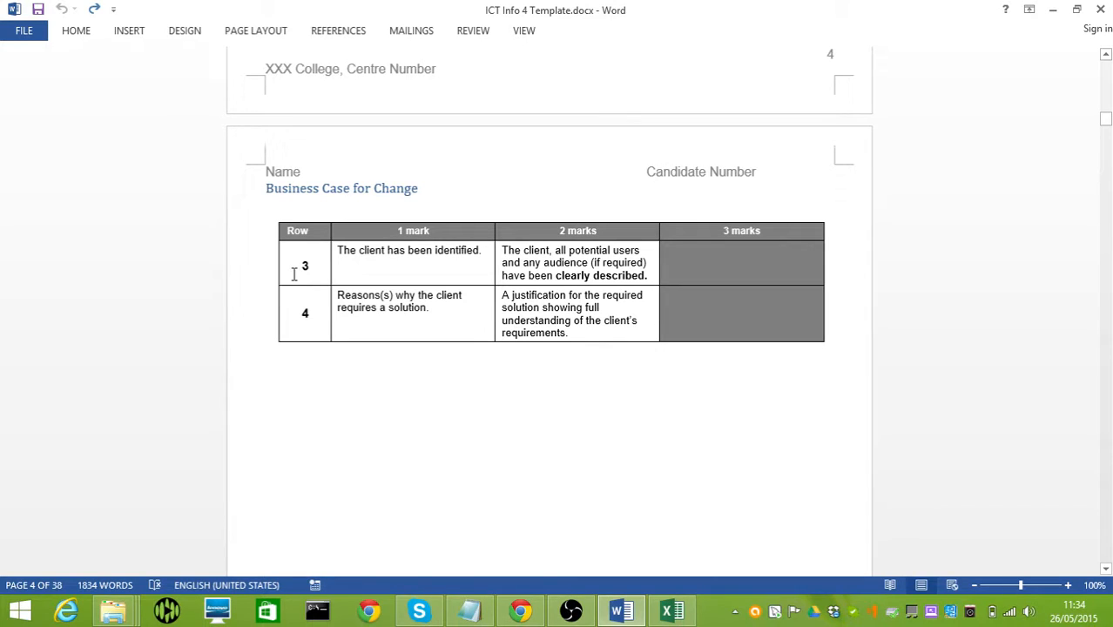
mouse_move(491, 286)
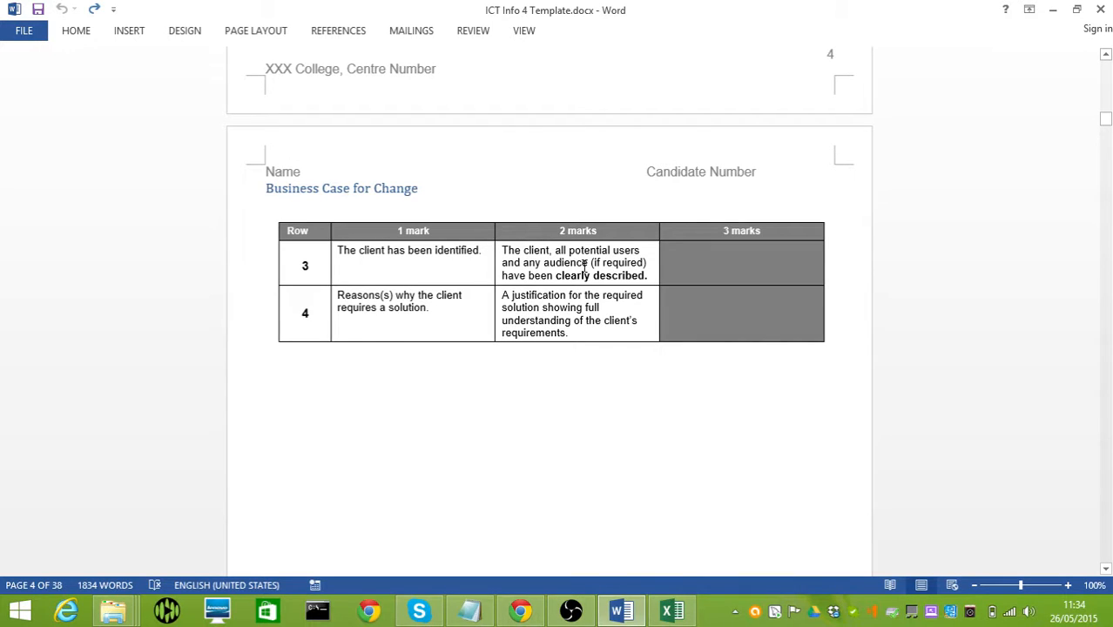
mouse_move(543, 272)
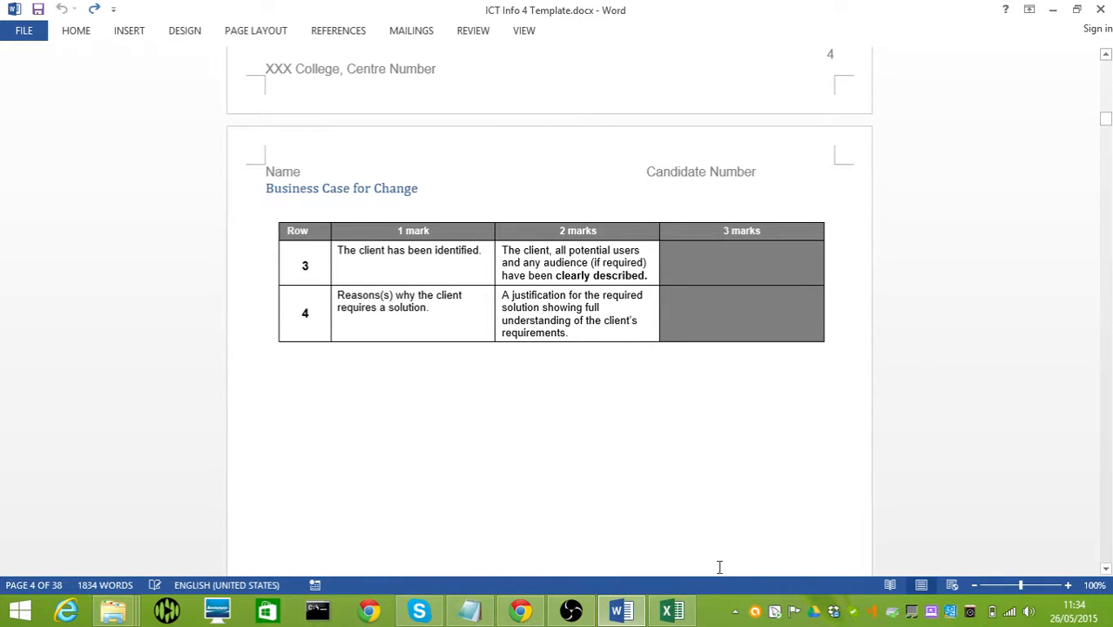
click(672, 610)
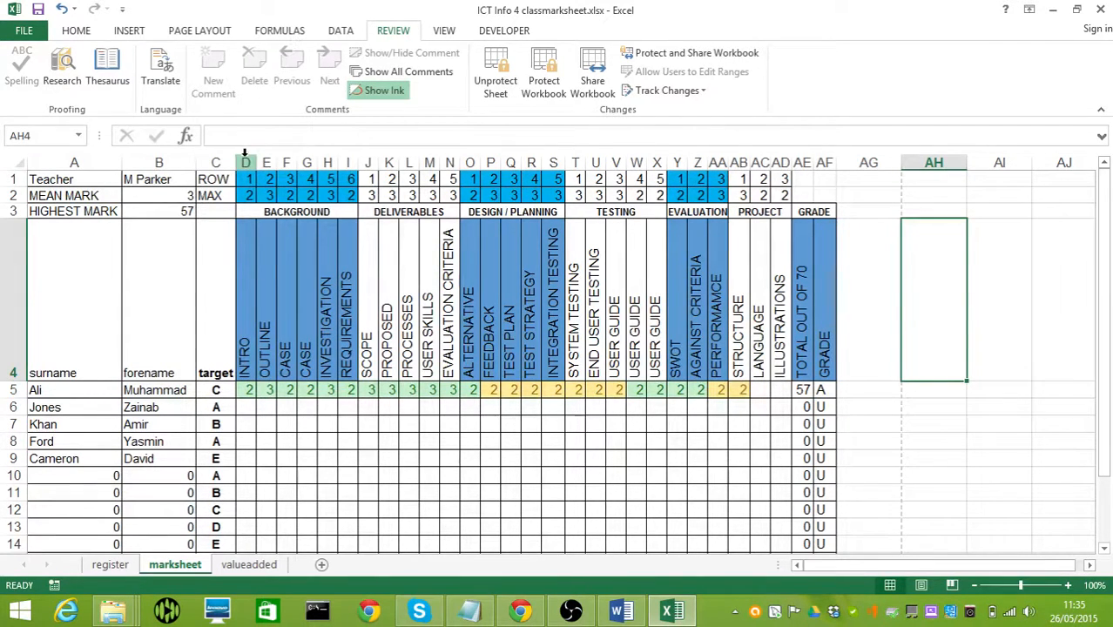
- Review the marksheet's criteria row numbers and CASE heading, then select Ali's INTRO mark cell D5
click(245, 163)
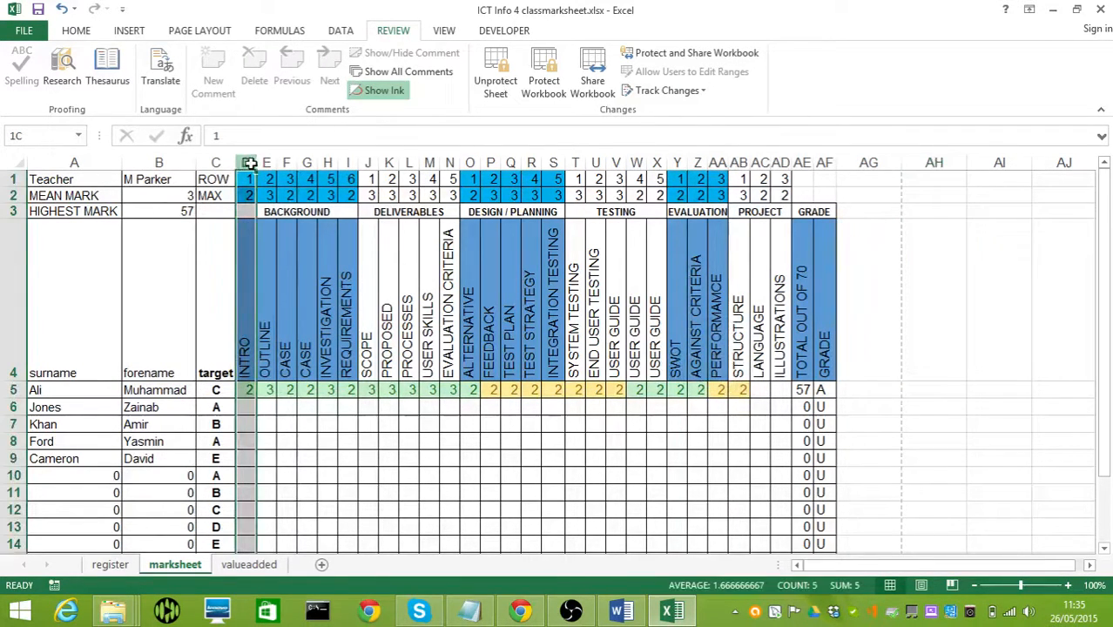
drag(248, 162, 306, 162)
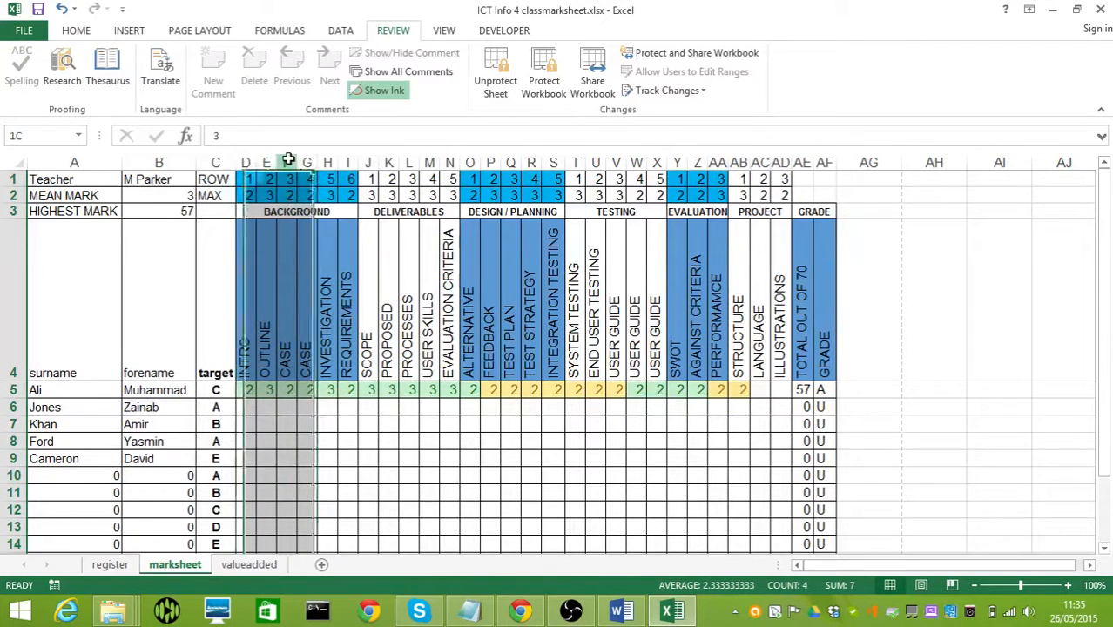
click(286, 162)
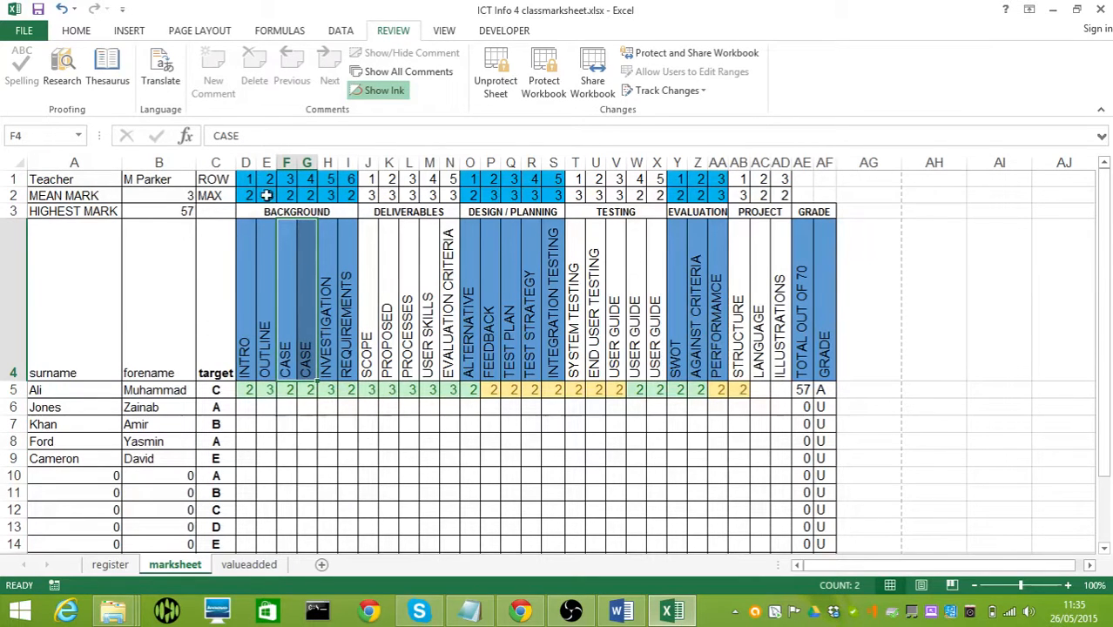
mouse_move(284, 186)
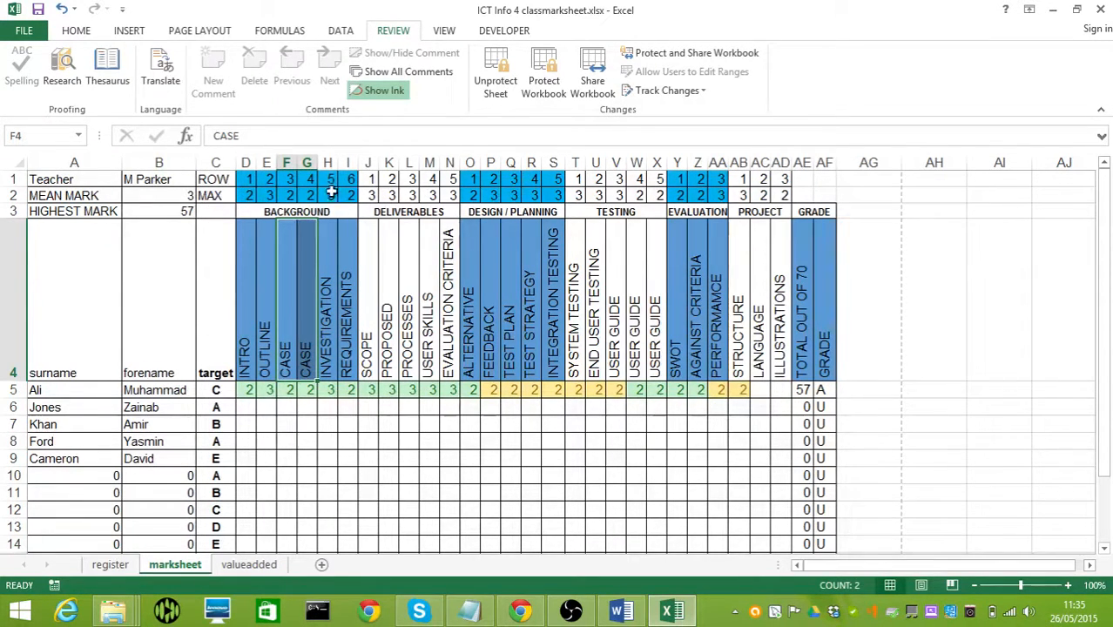
mouse_move(251, 450)
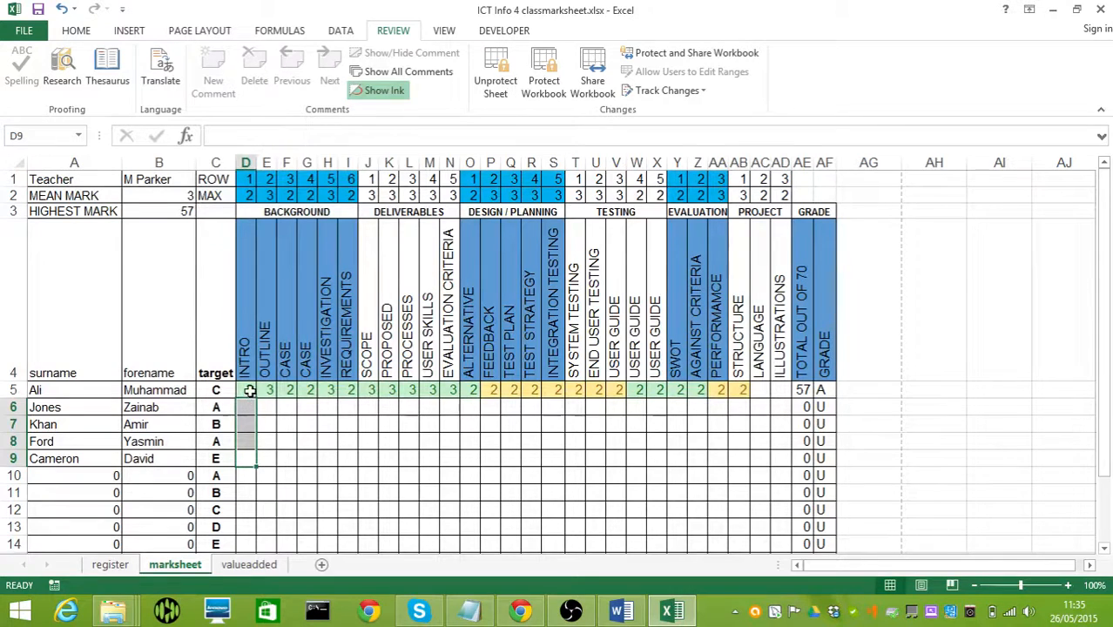
click(245, 390)
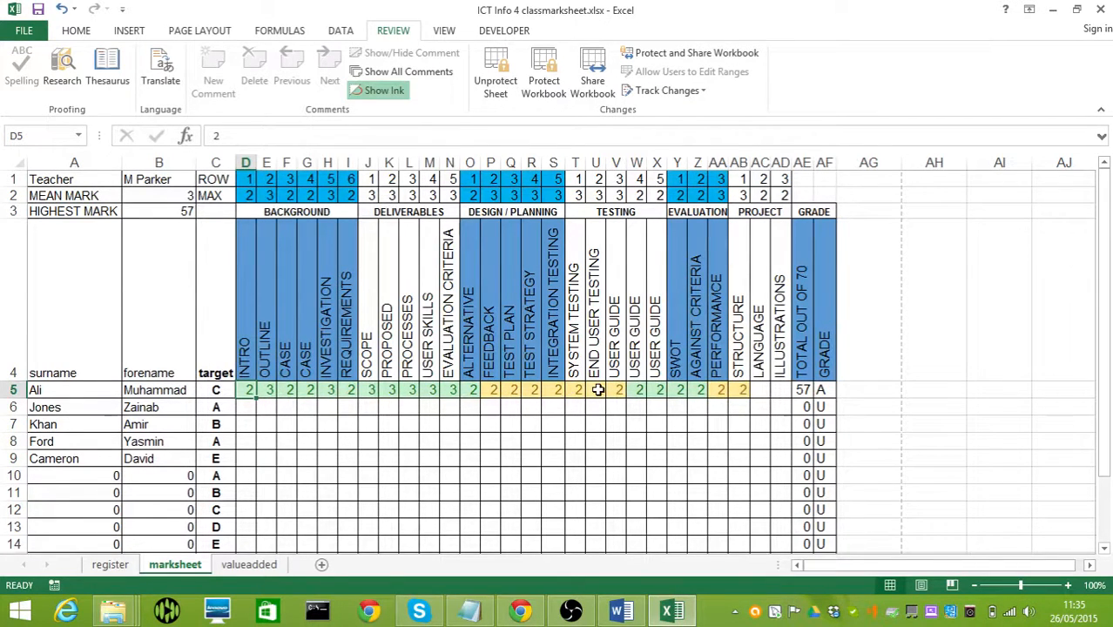
mouse_move(373, 453)
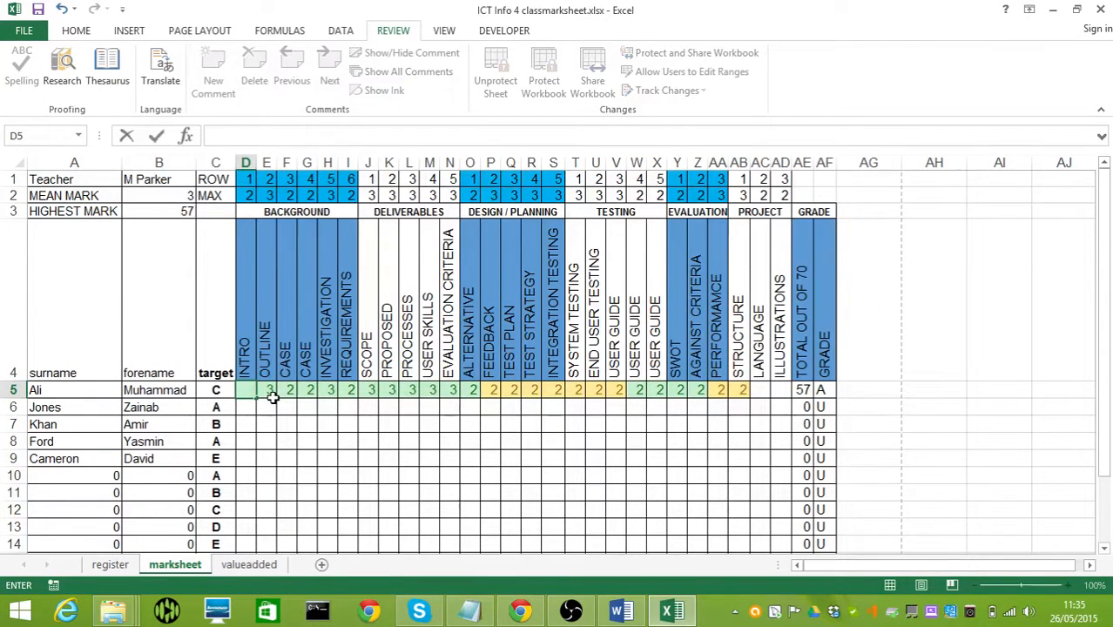
- Enter the letter 's' as Ali's INTRO mark and dismiss the 0/1/2 validation warning
text(s)
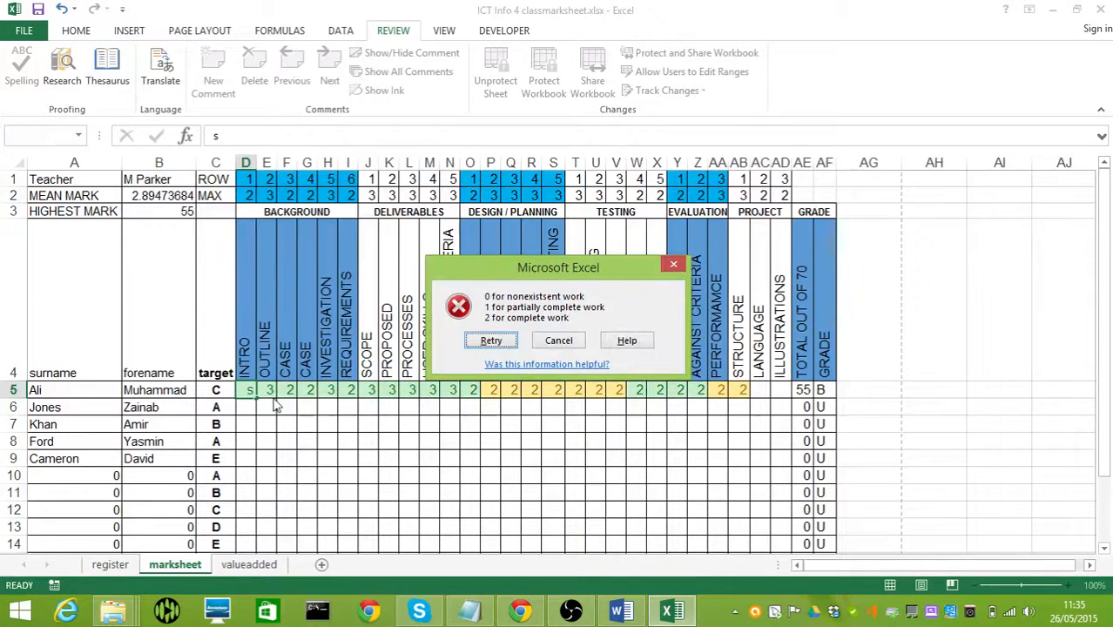
click(491, 339)
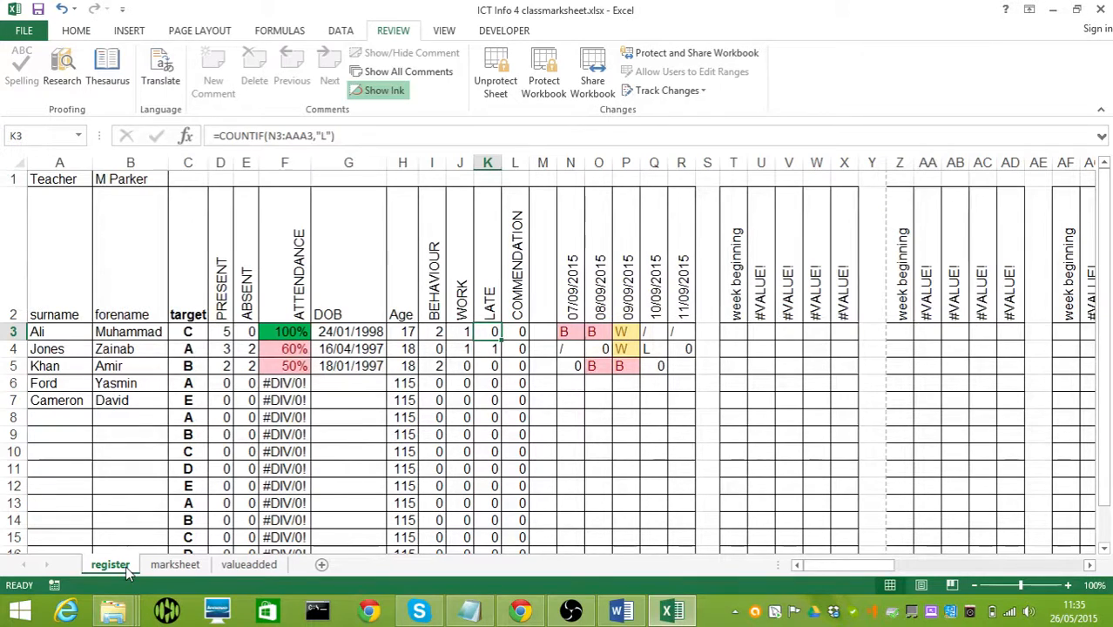
mouse_move(147, 209)
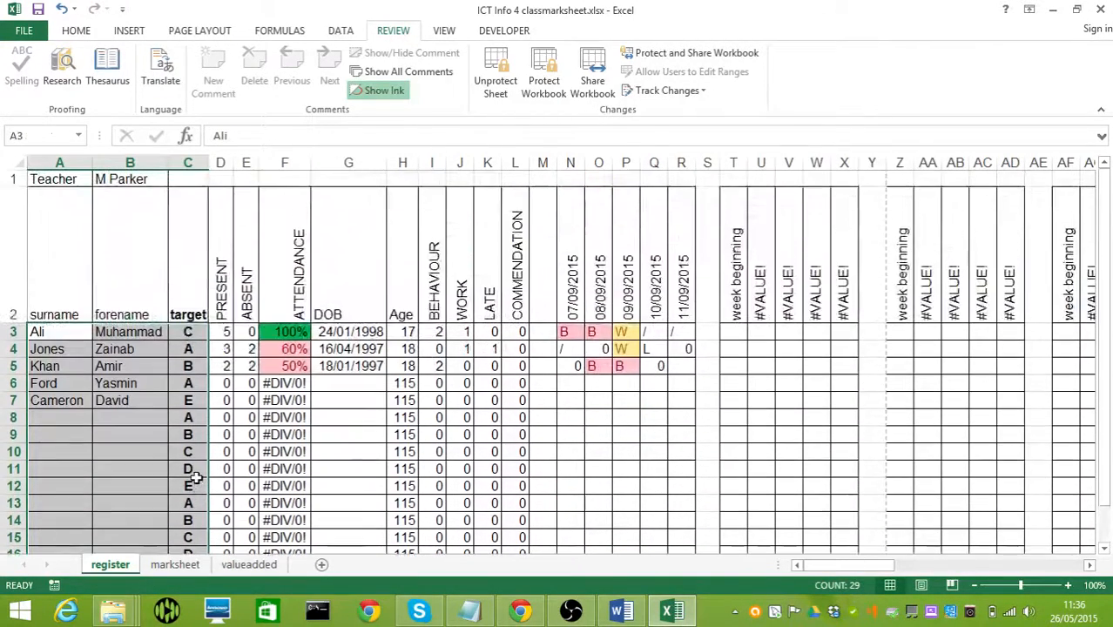
click(284, 331)
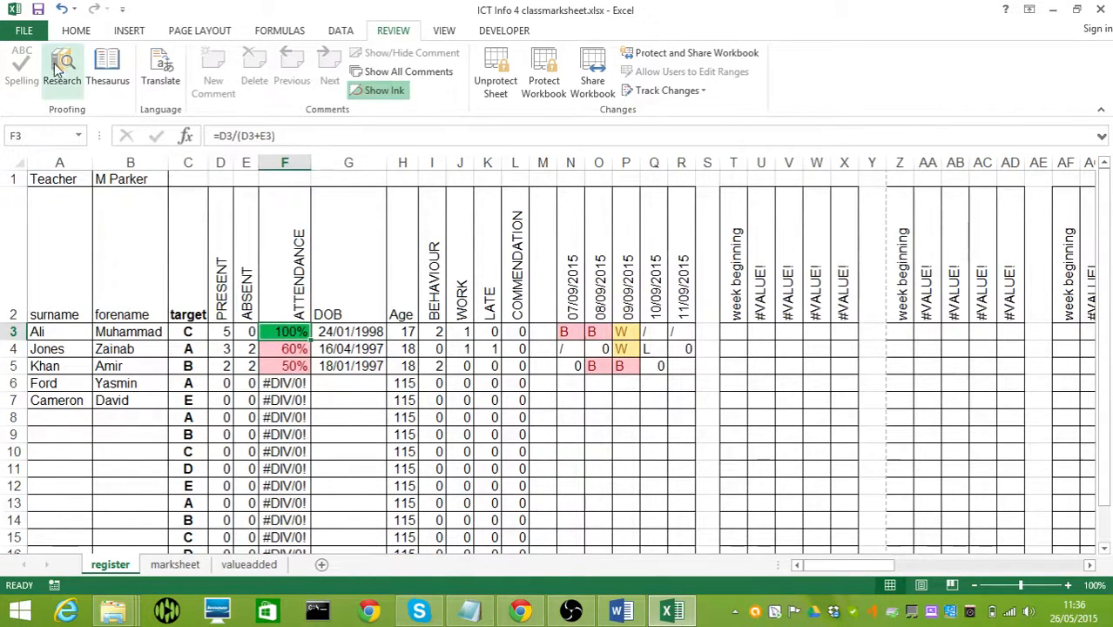
click(25, 29)
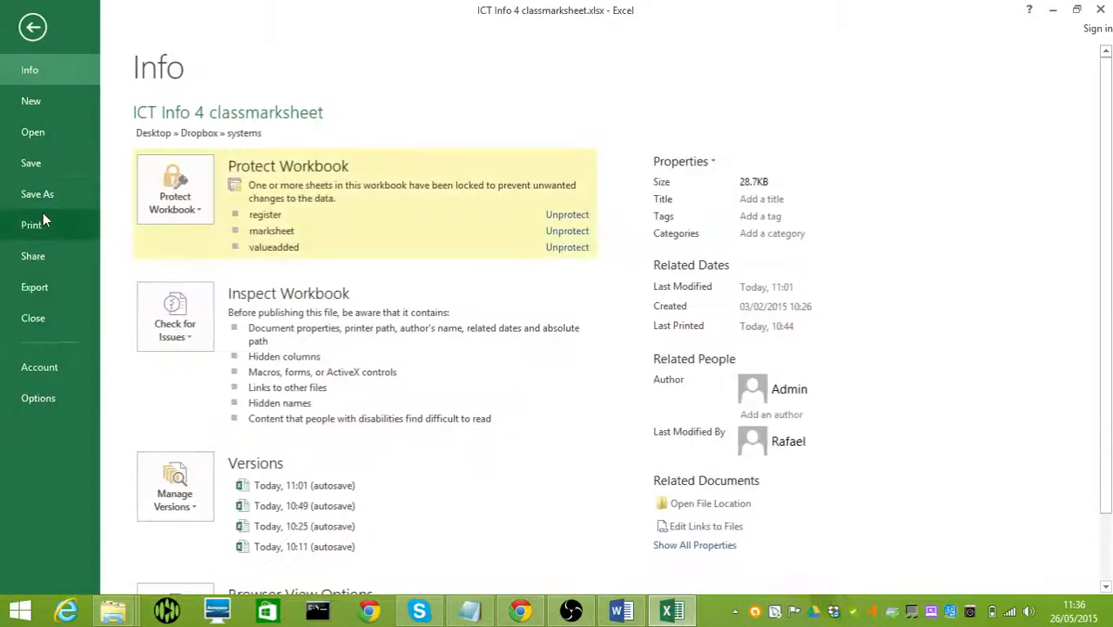
click(32, 225)
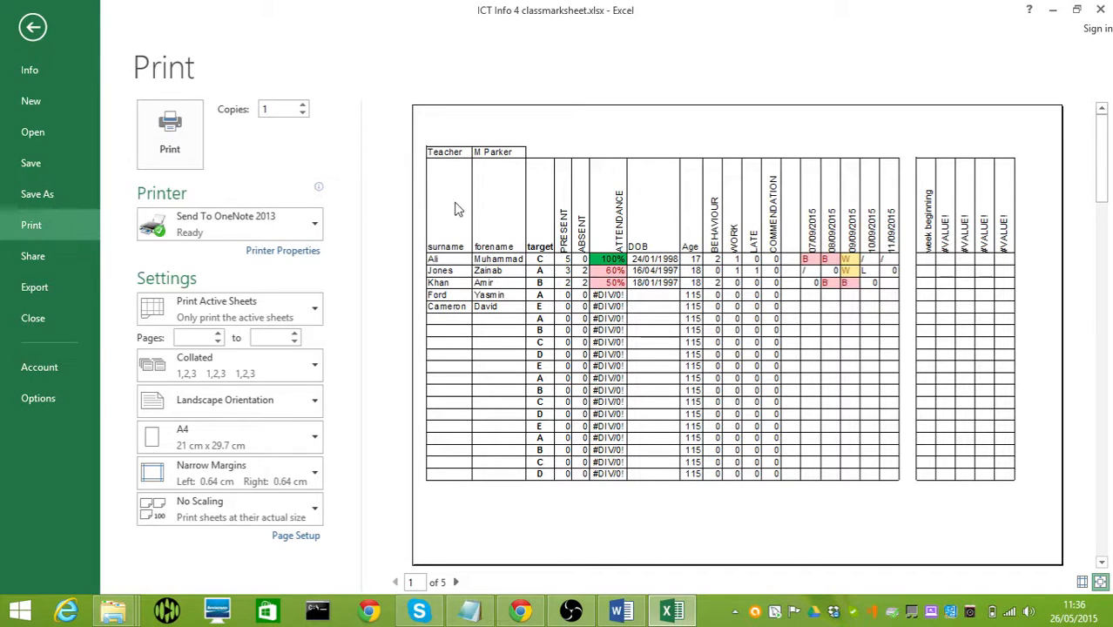
mouse_move(366, 254)
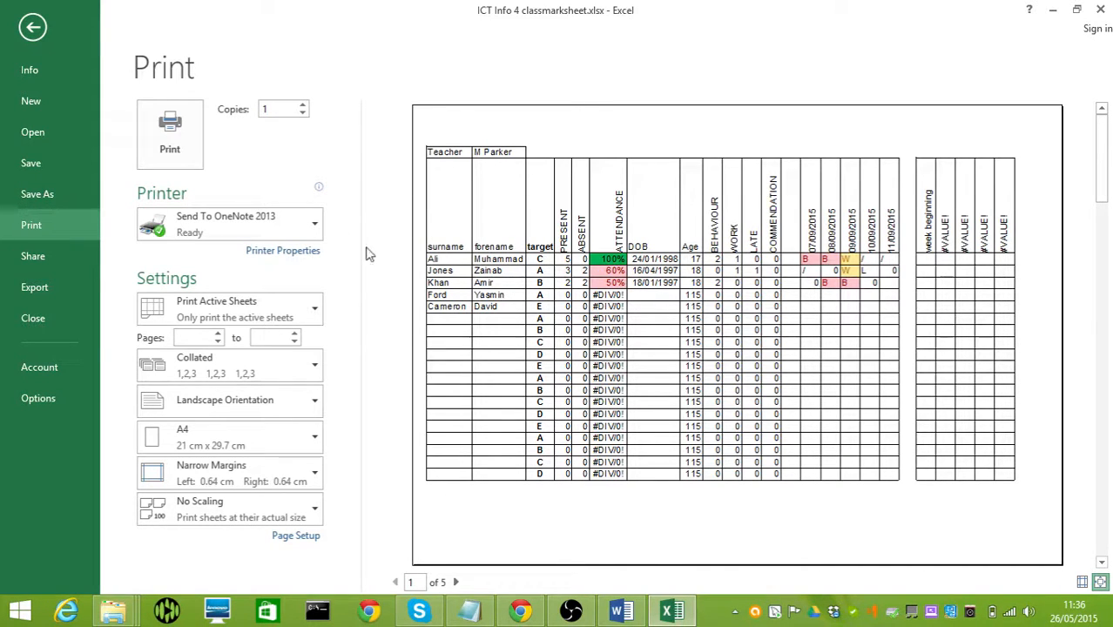
click(33, 28)
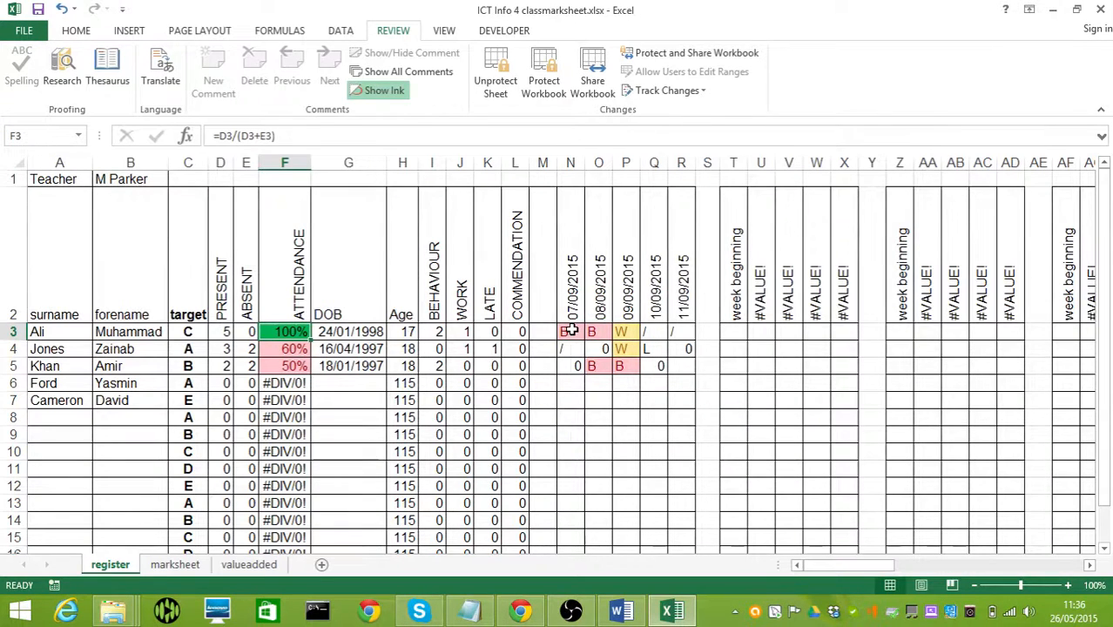
- Inspect the register's BEHAVIOUR, WORK and LATE columns and the attendance percentage and behaviour count formulas
click(571, 331)
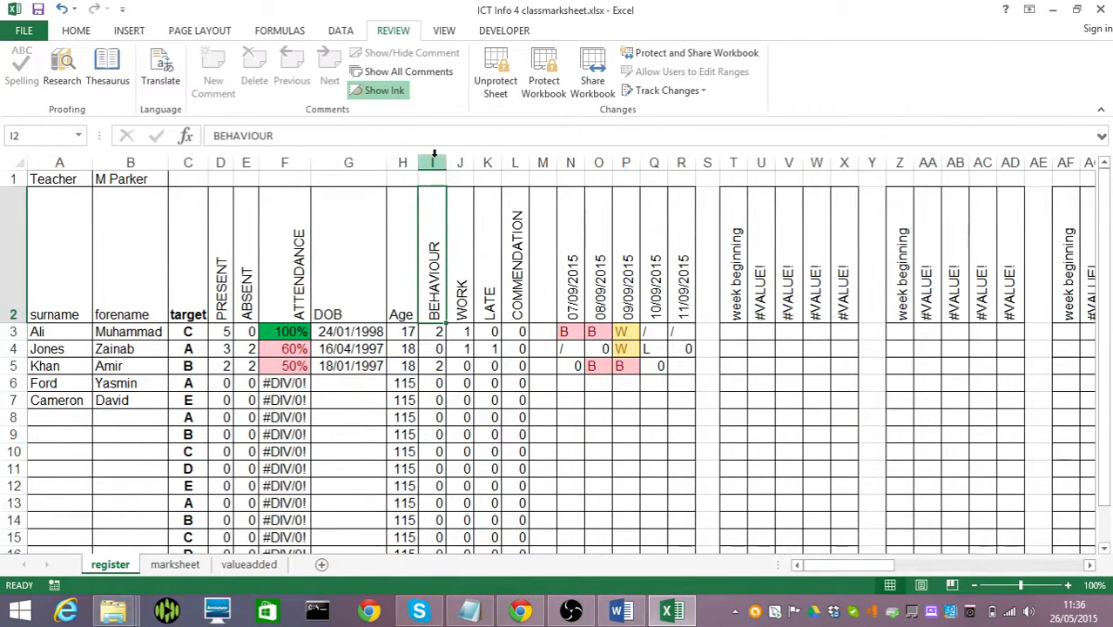
drag(432, 164, 488, 164)
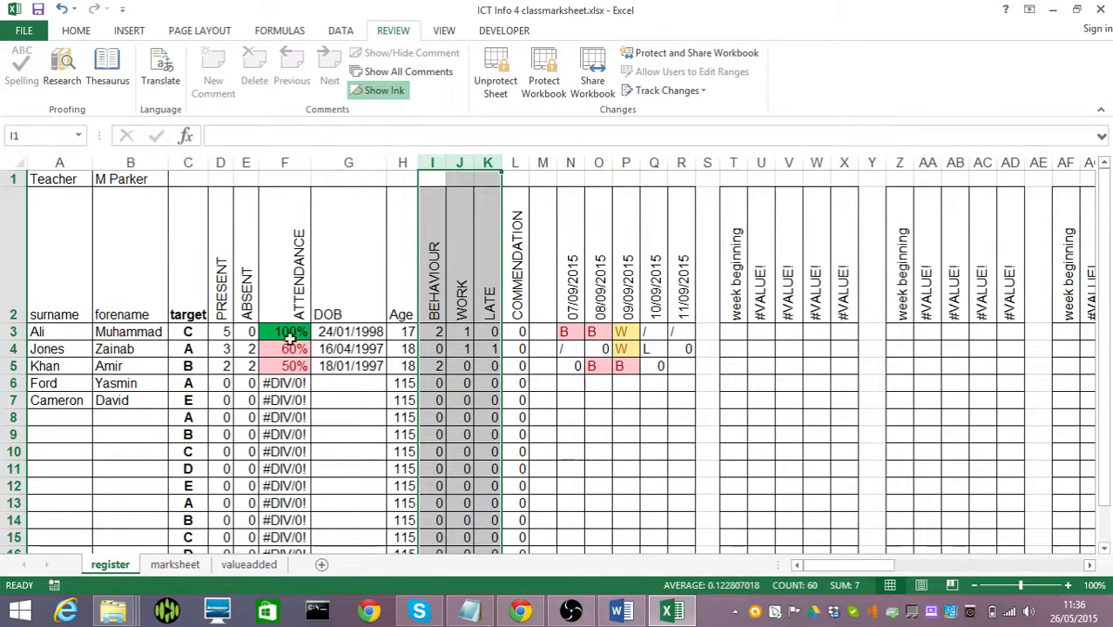
click(284, 331)
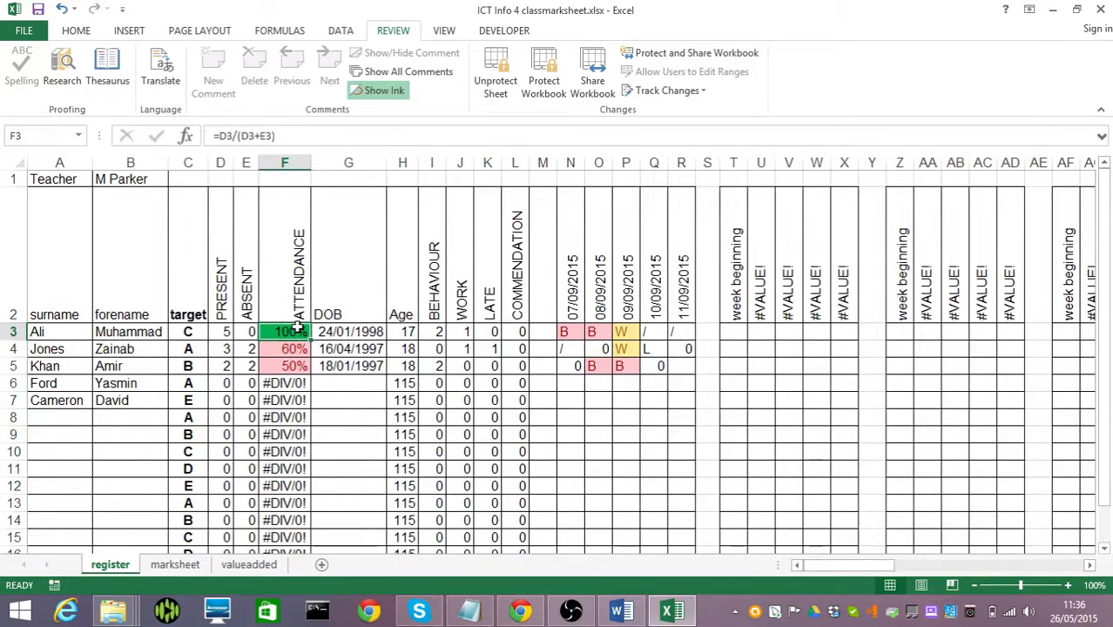
mouse_move(451, 334)
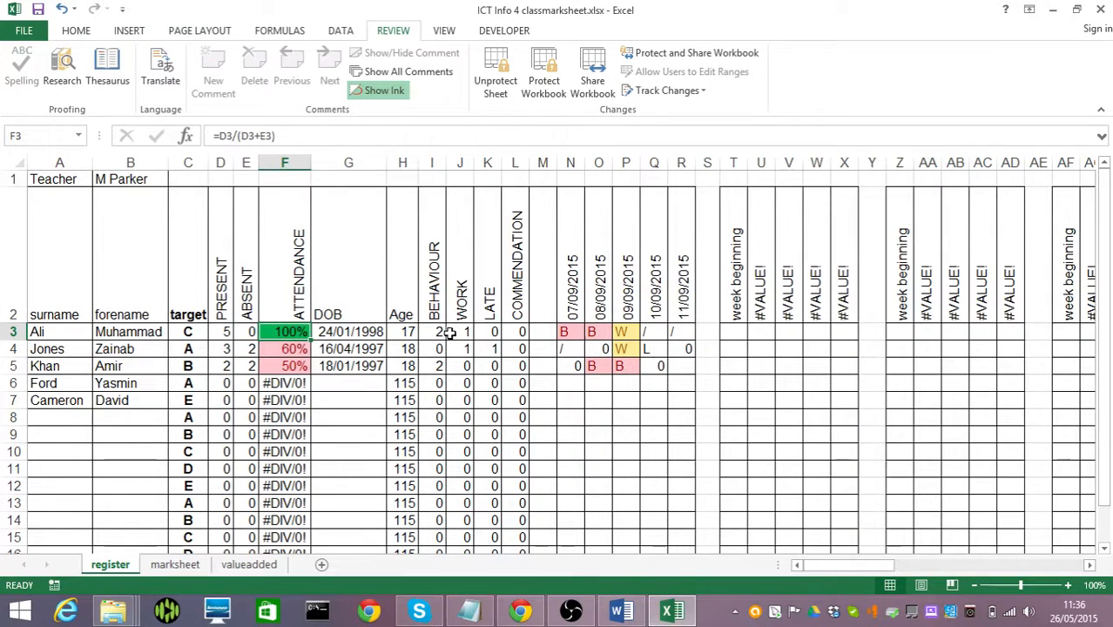
click(432, 330)
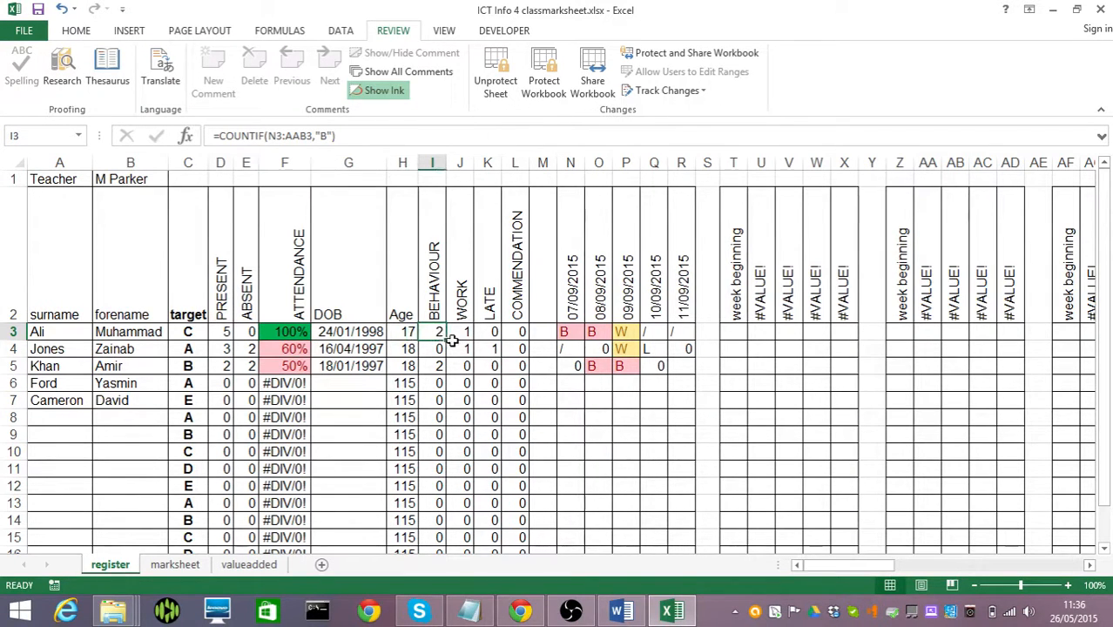
click(460, 331)
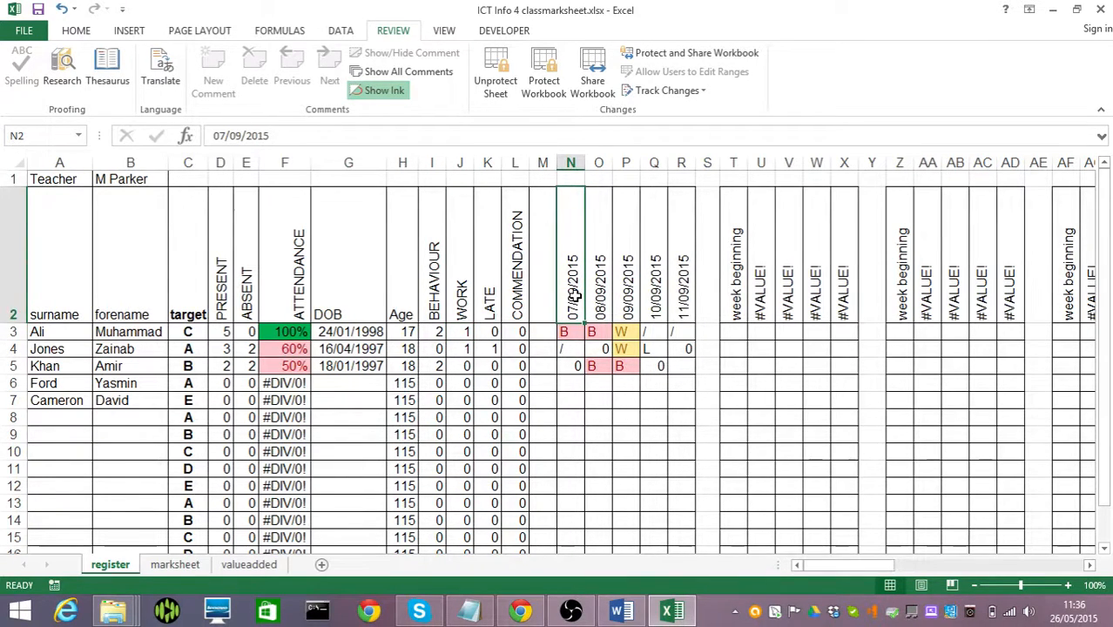
mouse_move(861, 310)
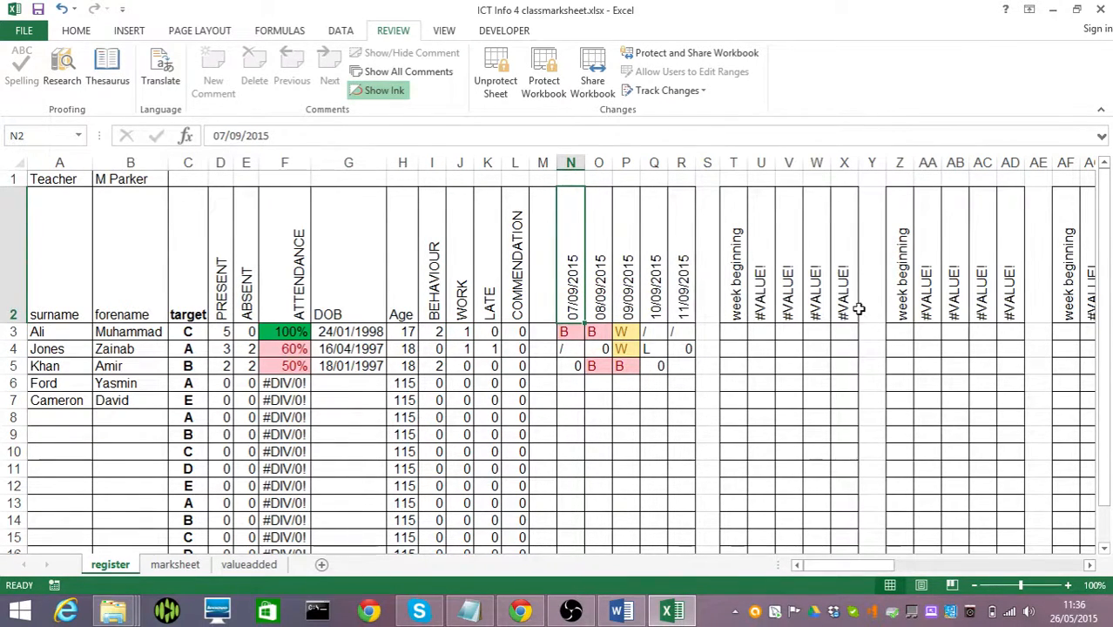
mouse_move(763, 338)
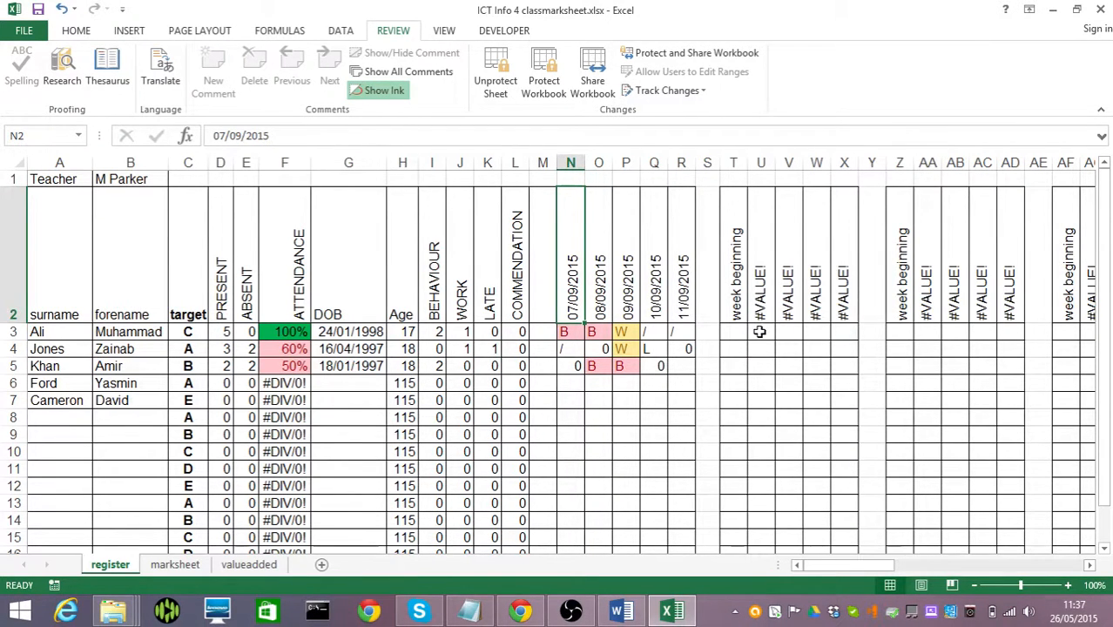
- Record a '/' present mark for the first student in U3 and return to the marksheet sheet
click(763, 331)
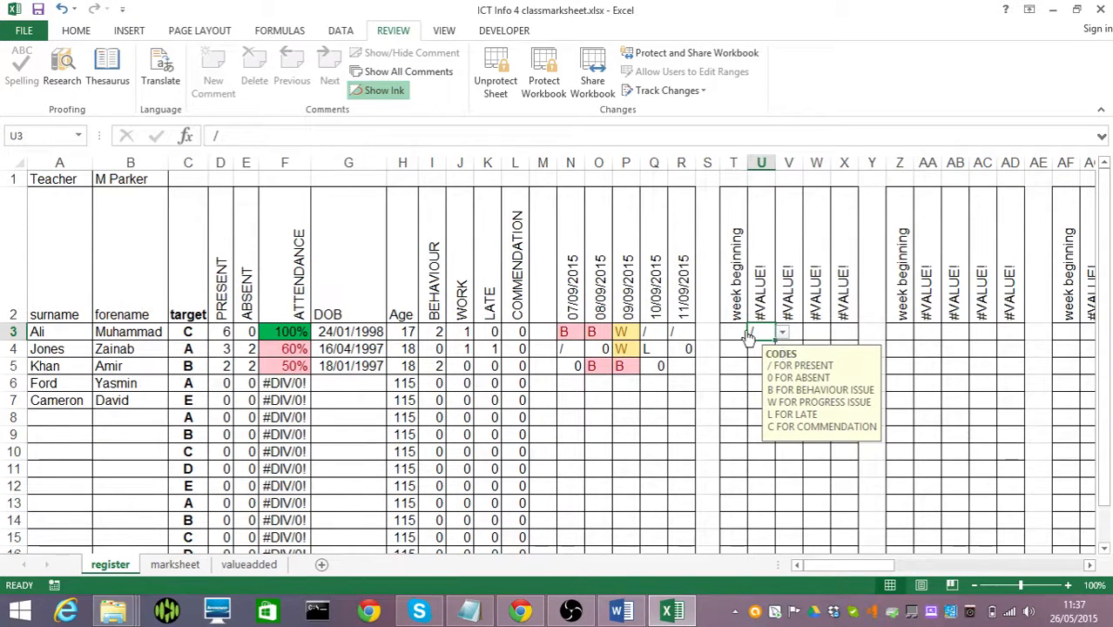
click(735, 331)
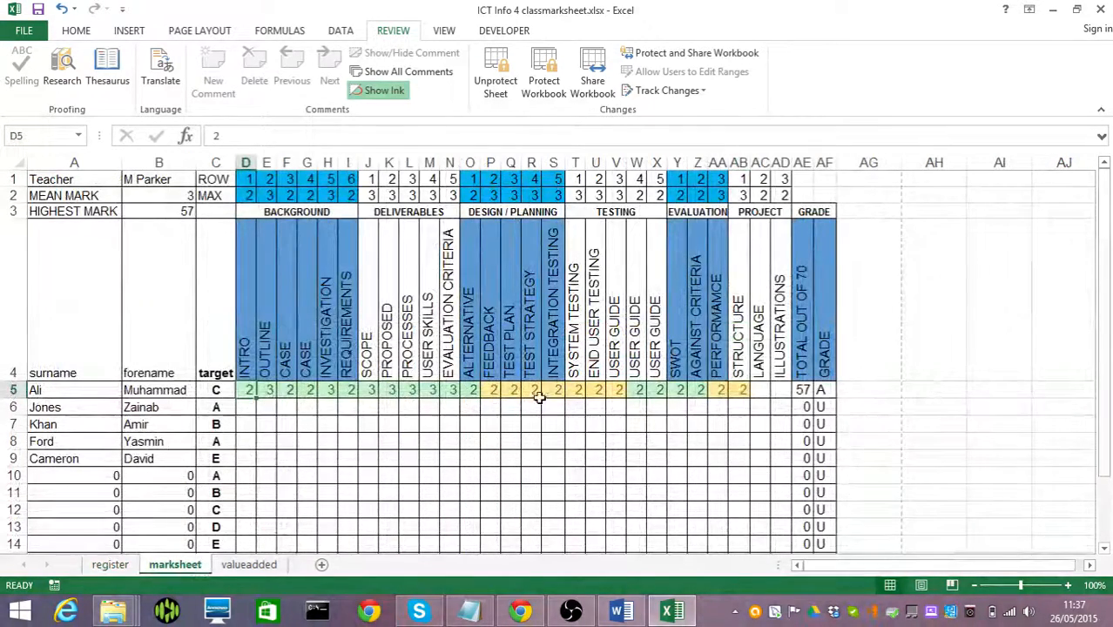
- Enter a remaining section mark in row 5 so the first student's total in AE5 reaches 61
click(759, 390)
text(2)
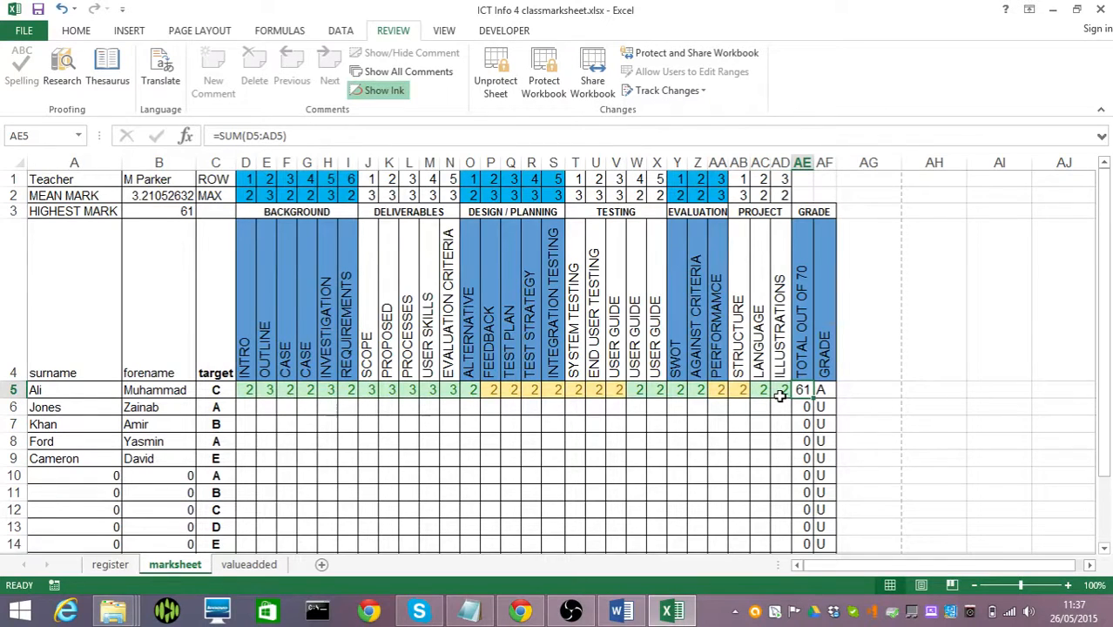
mouse_move(501, 442)
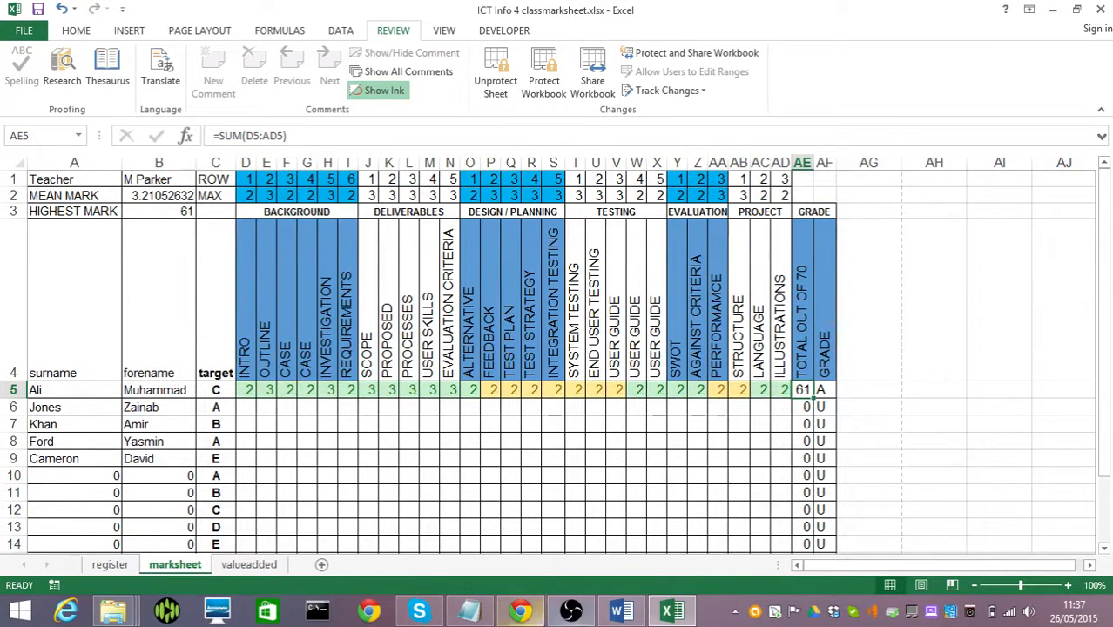
- Check the Business Case for Change table in the Word template and return to the Excel marksheet
click(620, 610)
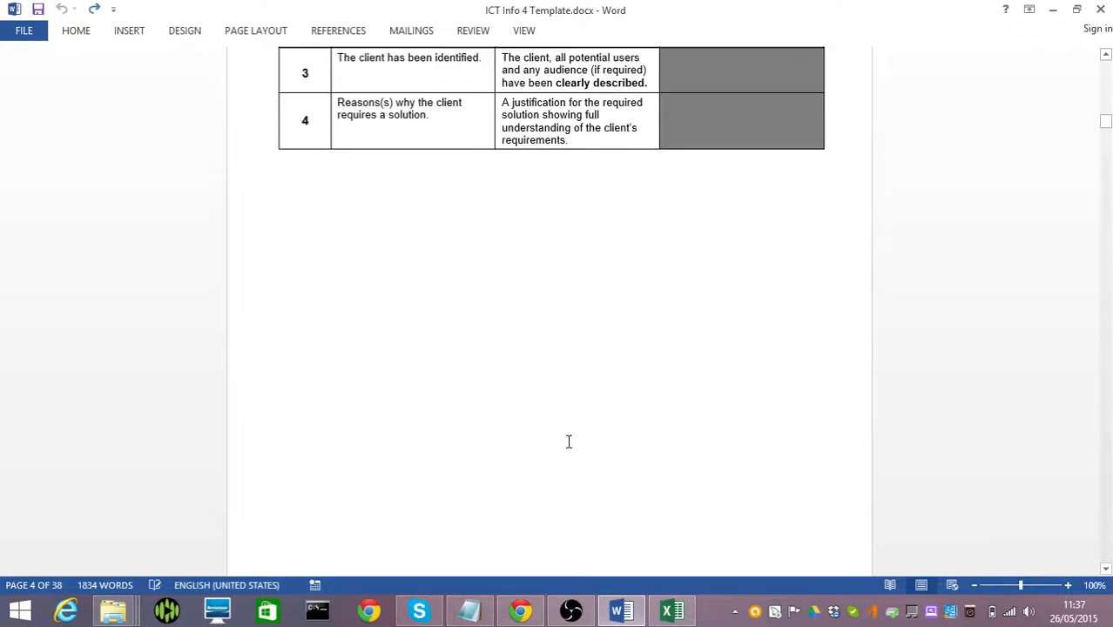
scroll(up, 3)
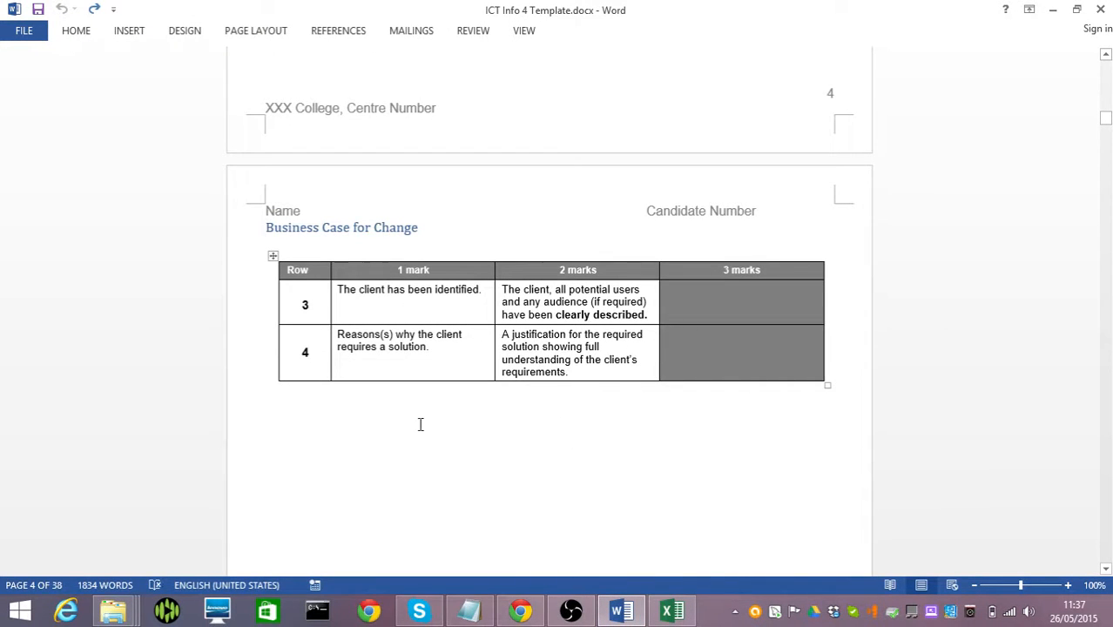
click(672, 609)
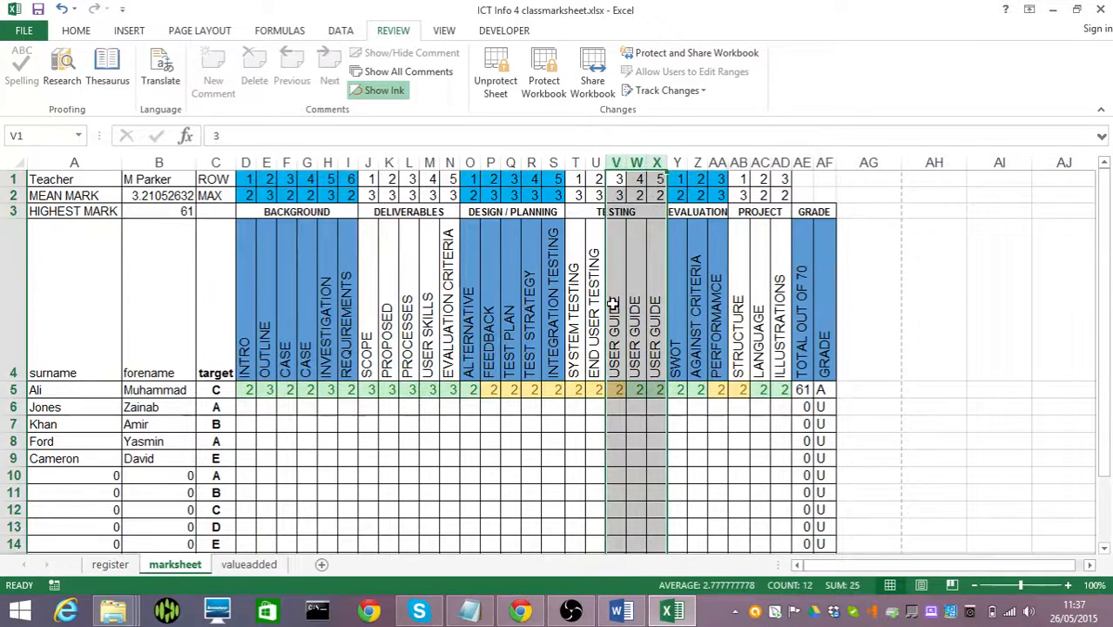
mouse_move(620, 381)
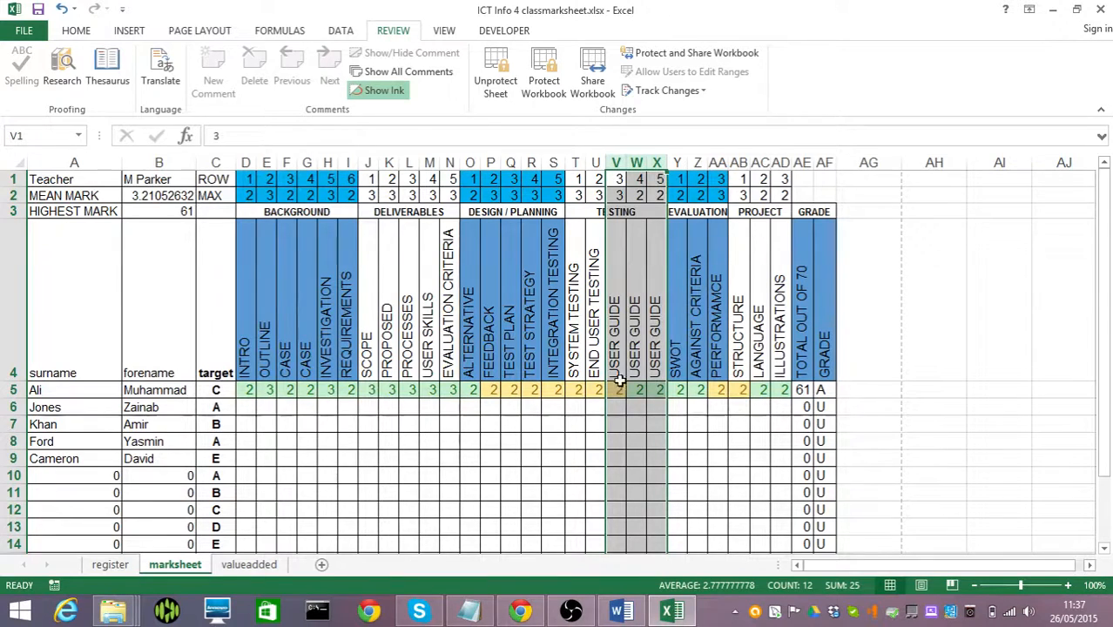
- Raise Ali's user guide mark in W5 to 2 so the total reaches 62, then switch to the valueadded sheet
click(617, 391)
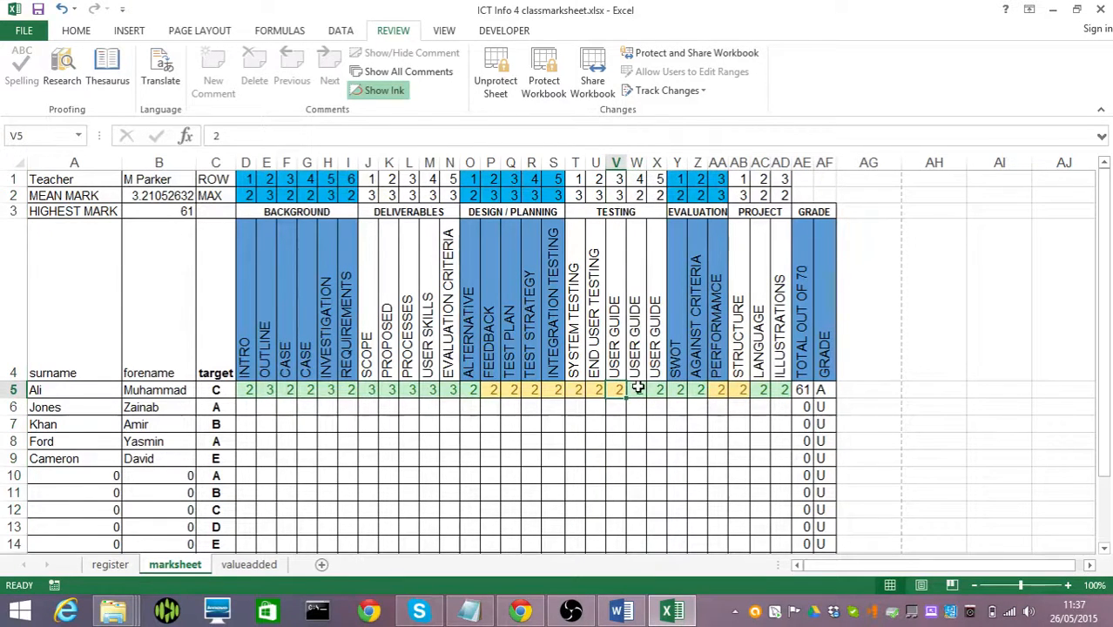
click(616, 390)
text(3)
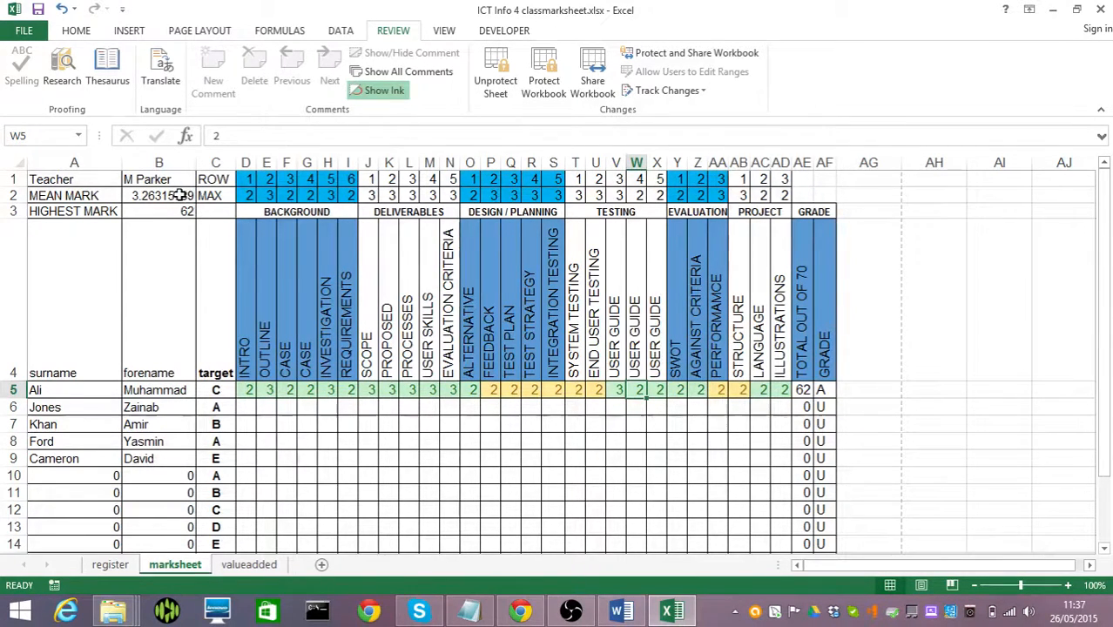
click(158, 195)
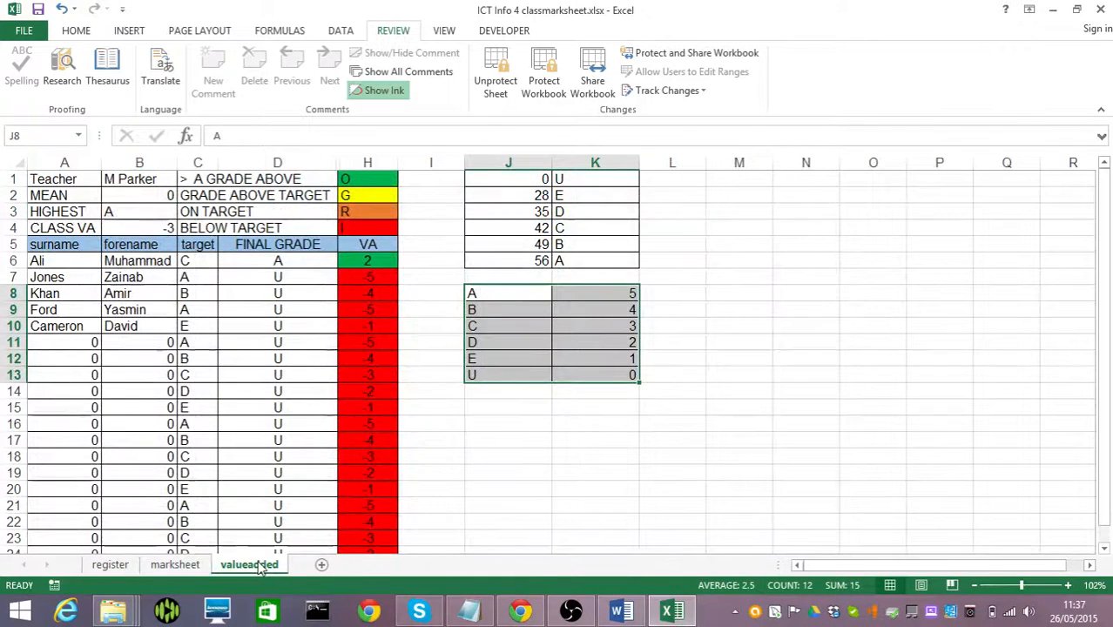
mouse_move(471, 119)
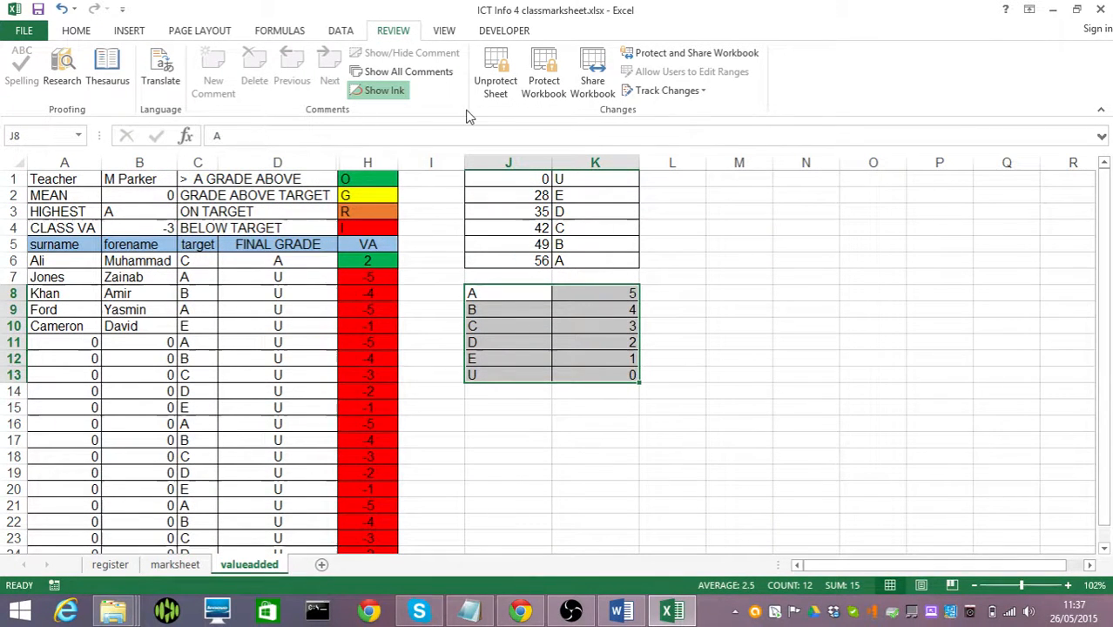
mouse_move(495, 72)
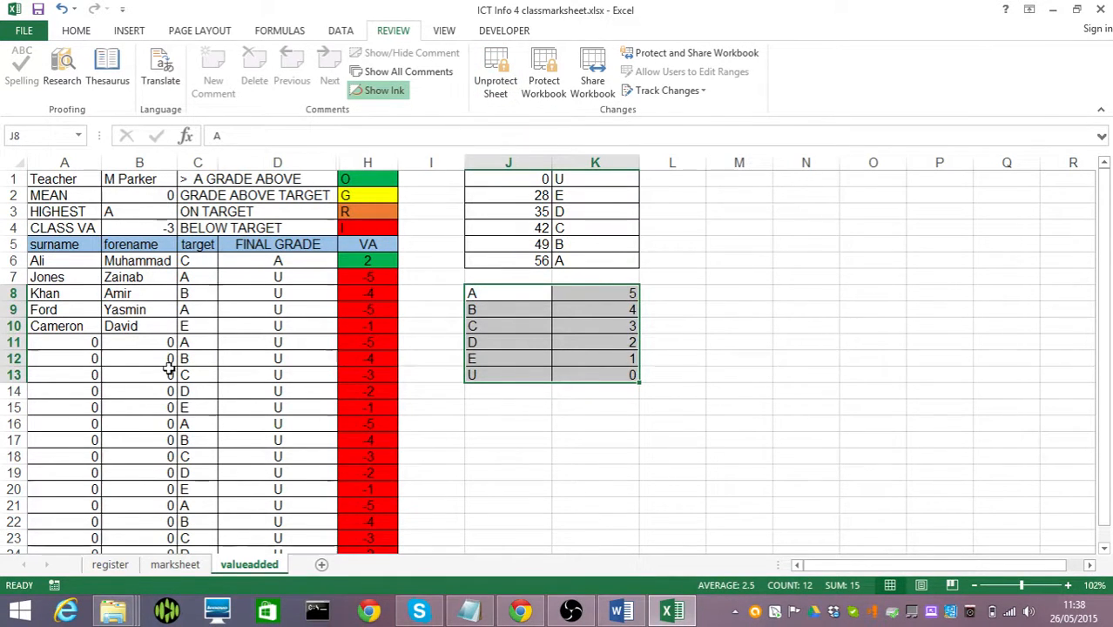
click(197, 261)
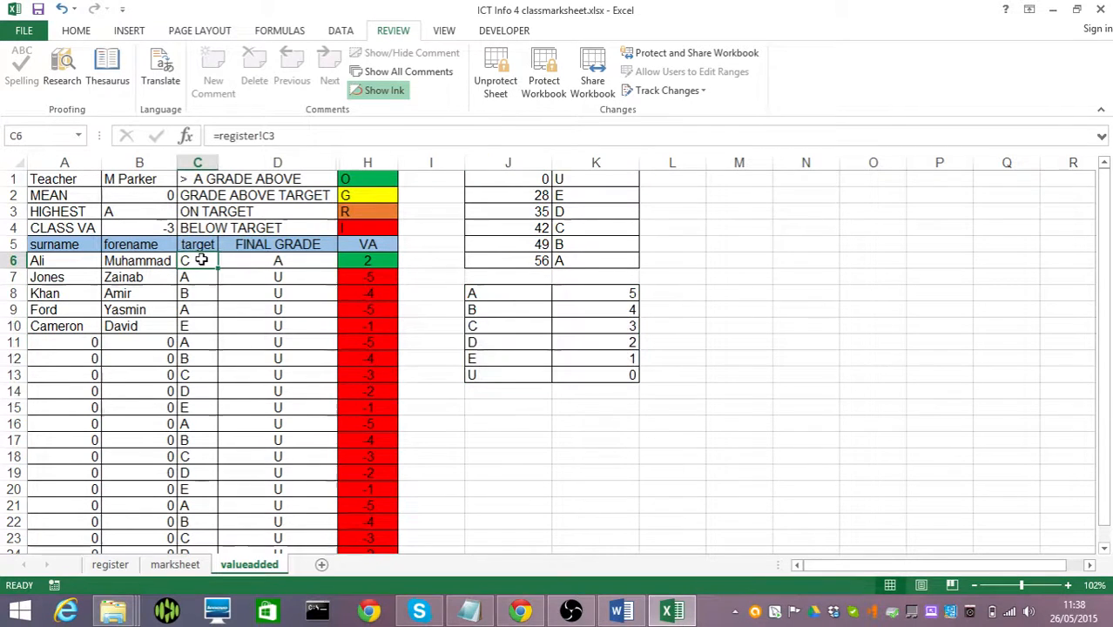
click(277, 261)
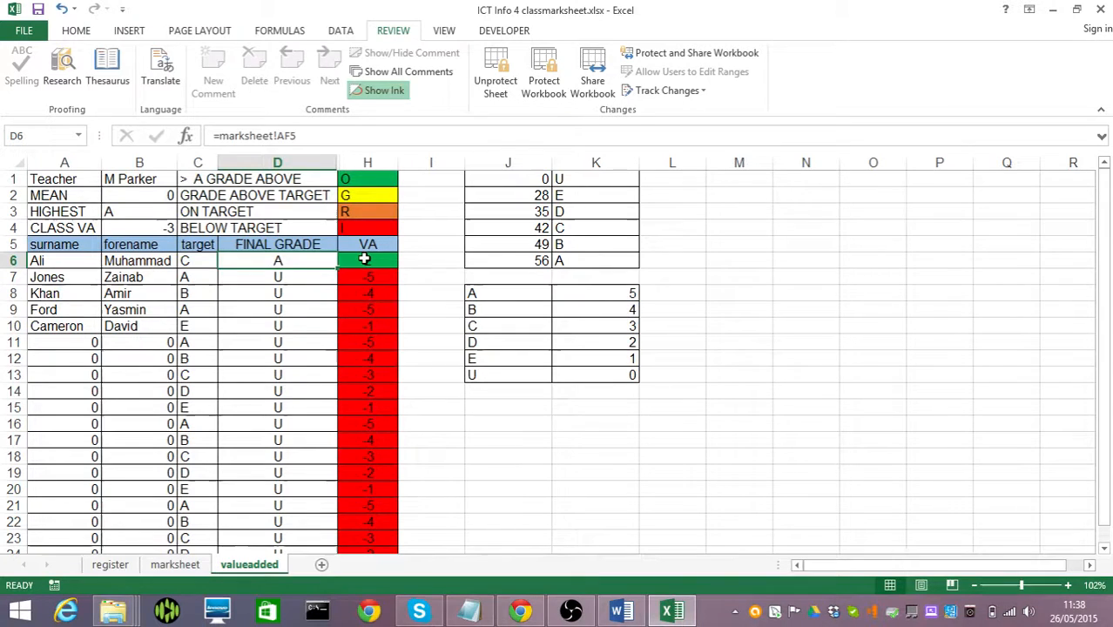
click(365, 177)
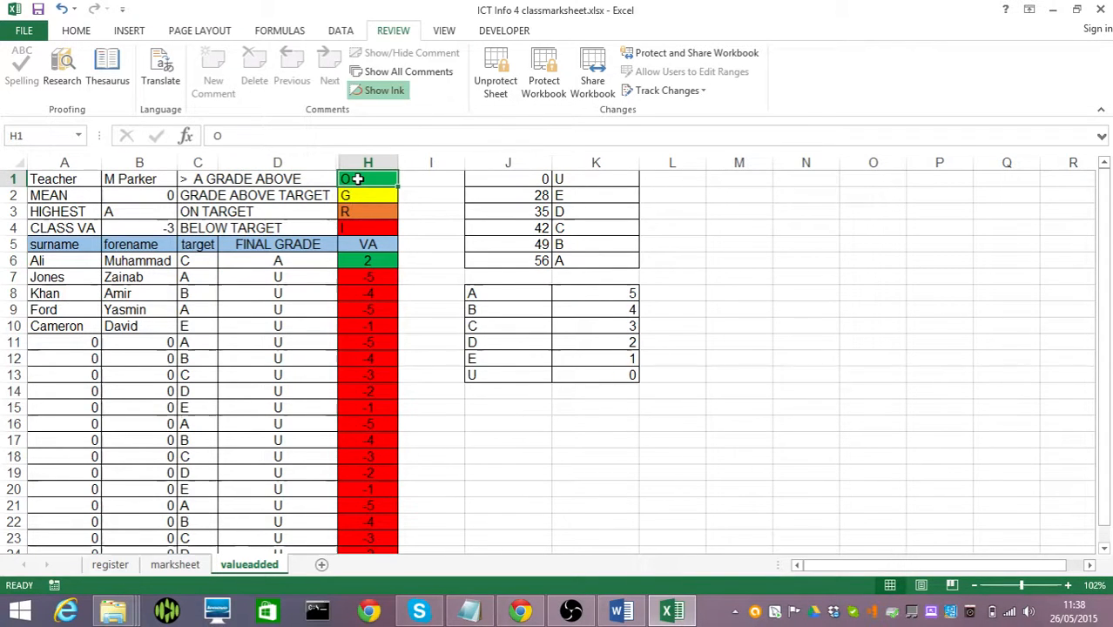
mouse_move(244, 212)
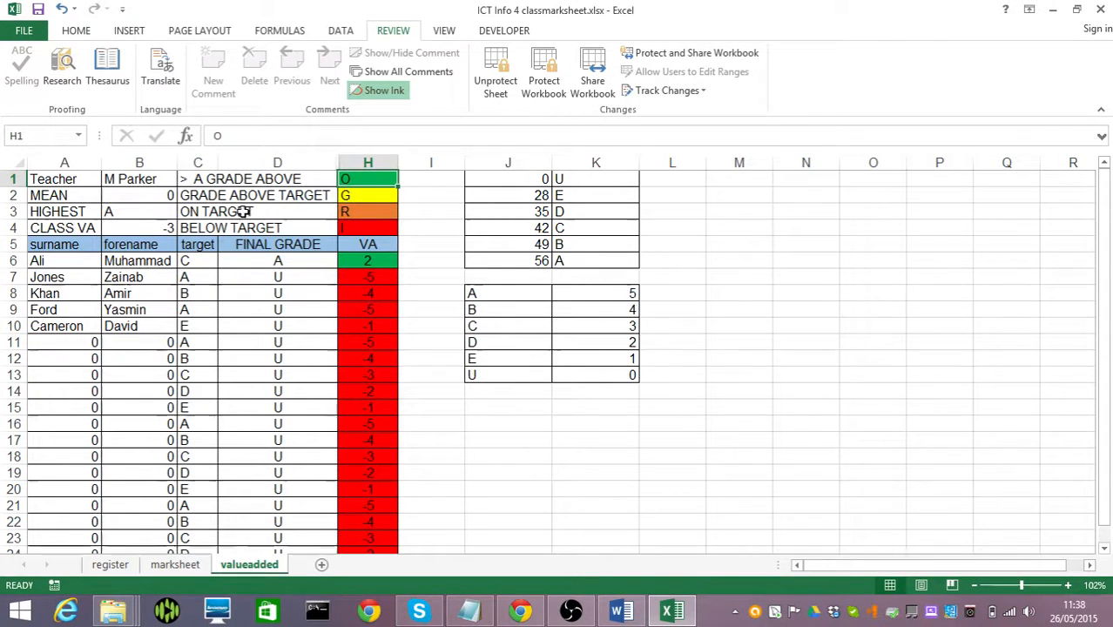
drag(197, 213, 368, 226)
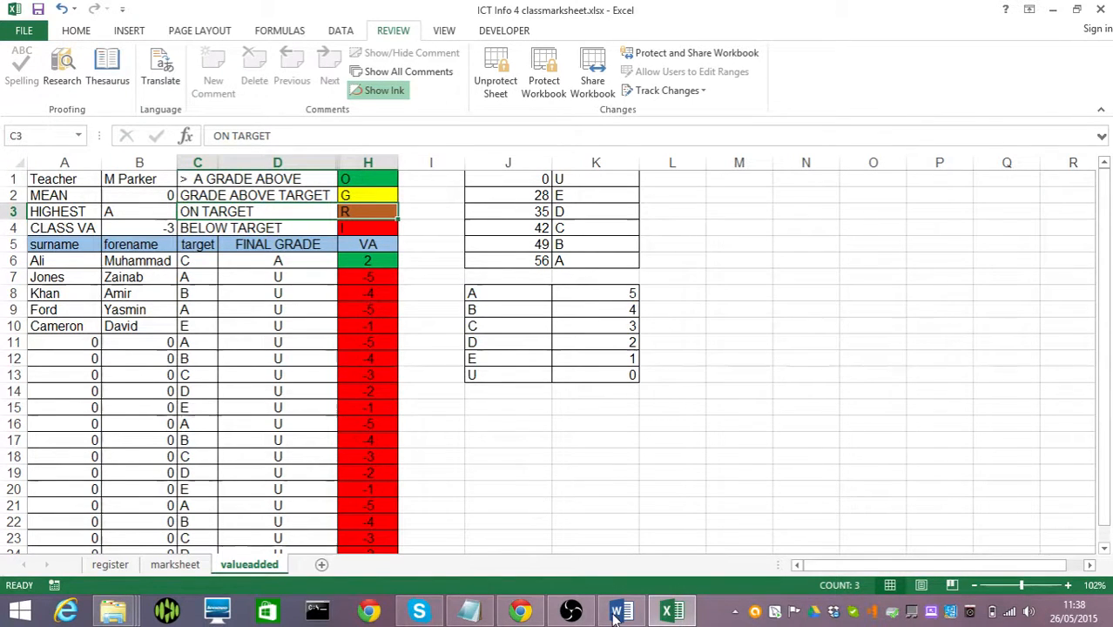
click(621, 610)
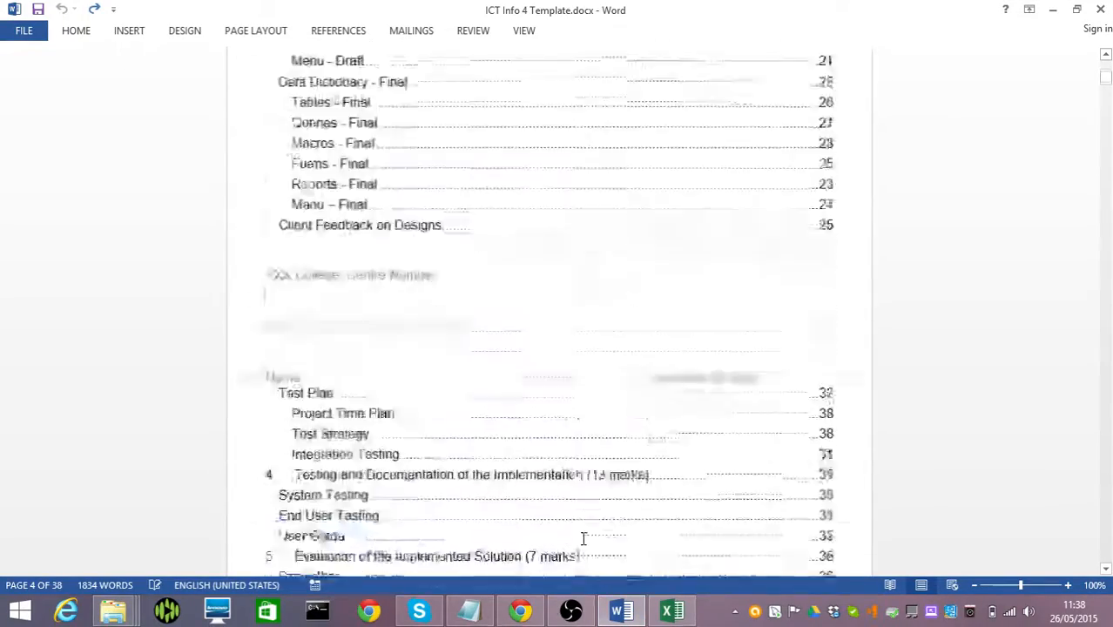
- Scroll to page 1 and type an extra 'x' at the end of the 'Title of My System' line
scroll(up, 3)
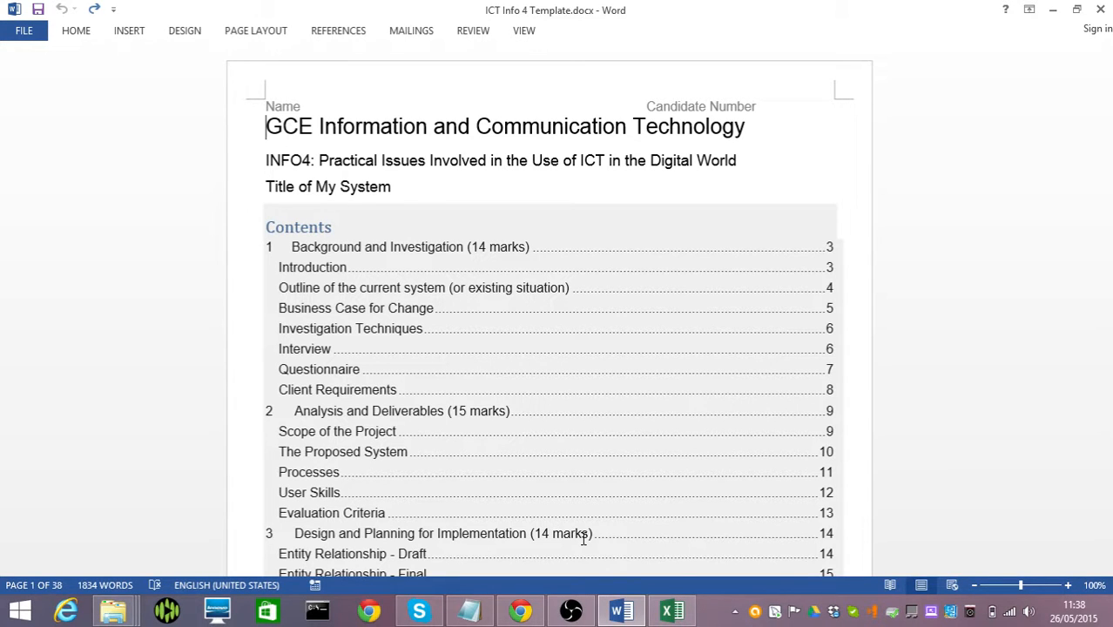
click(390, 186)
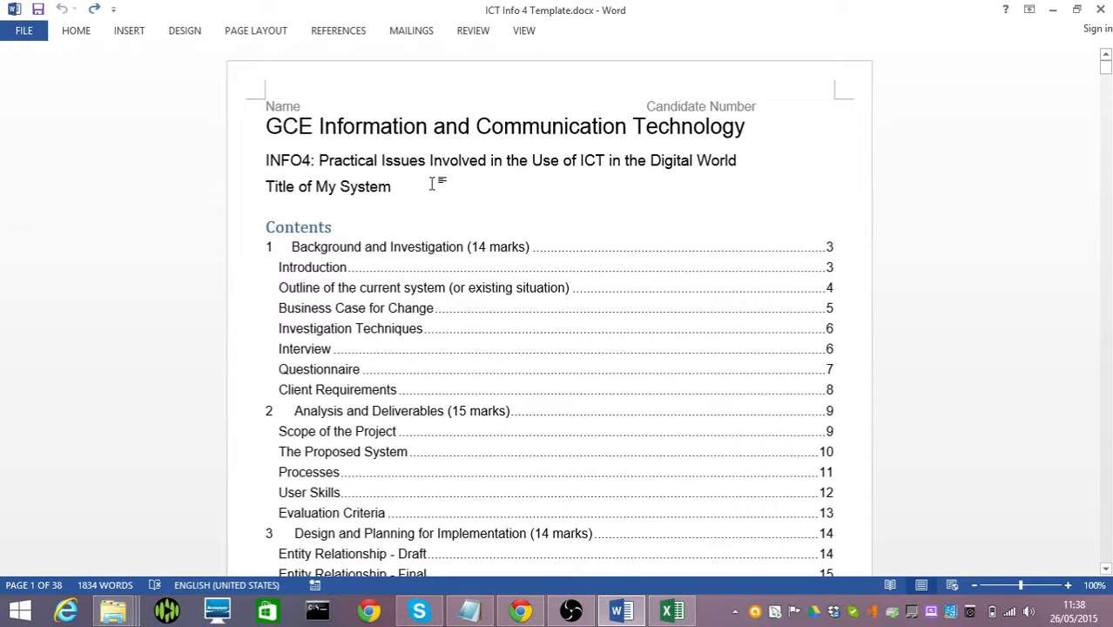
click(393, 187)
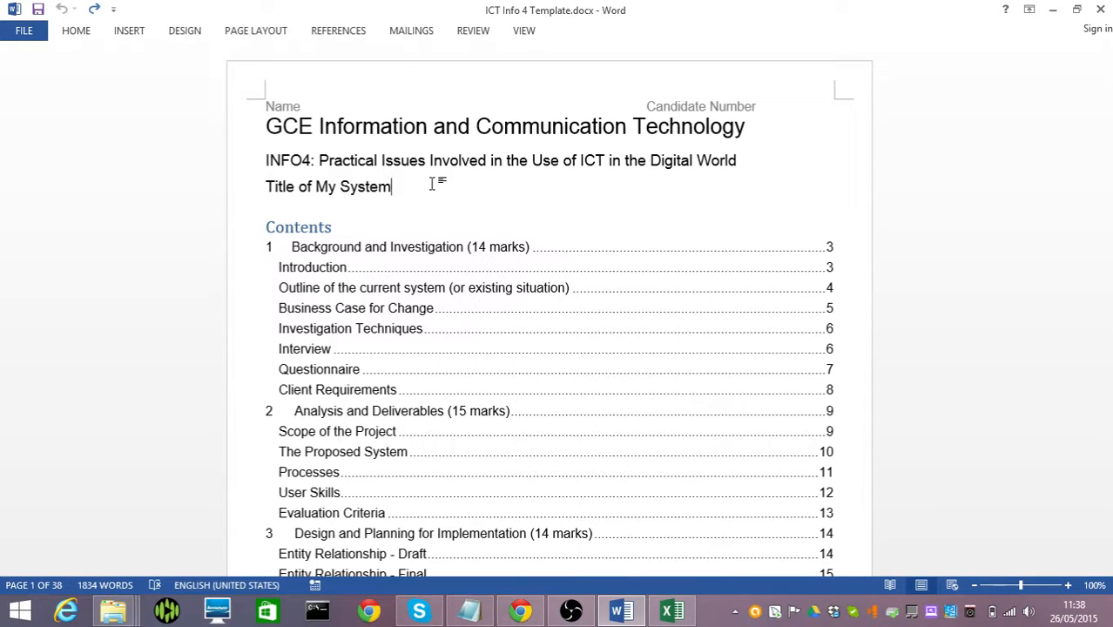
text(x)
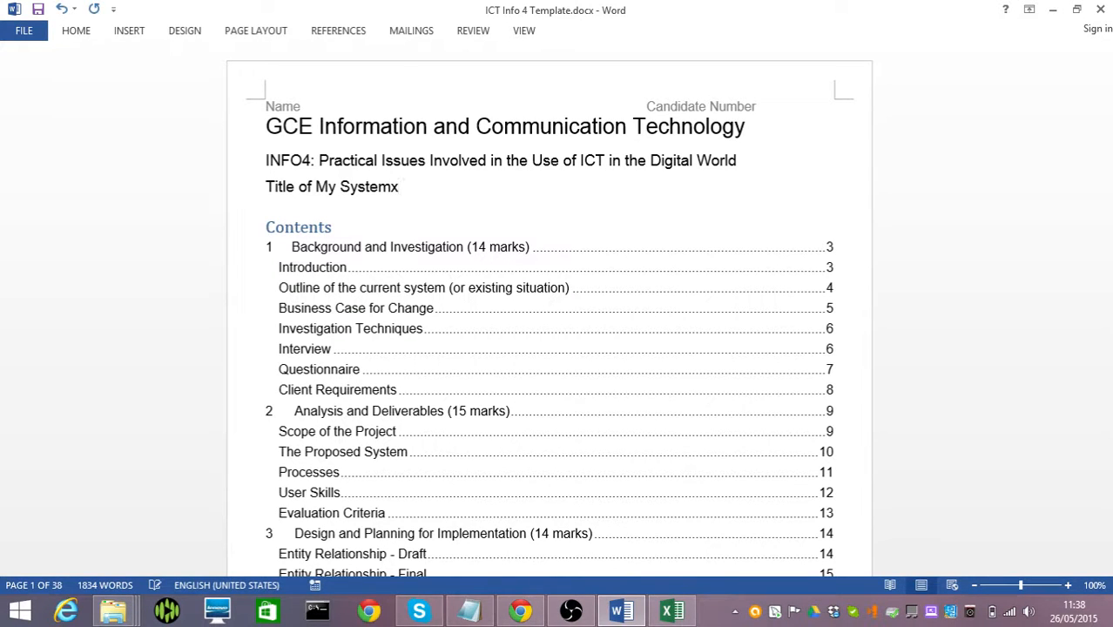